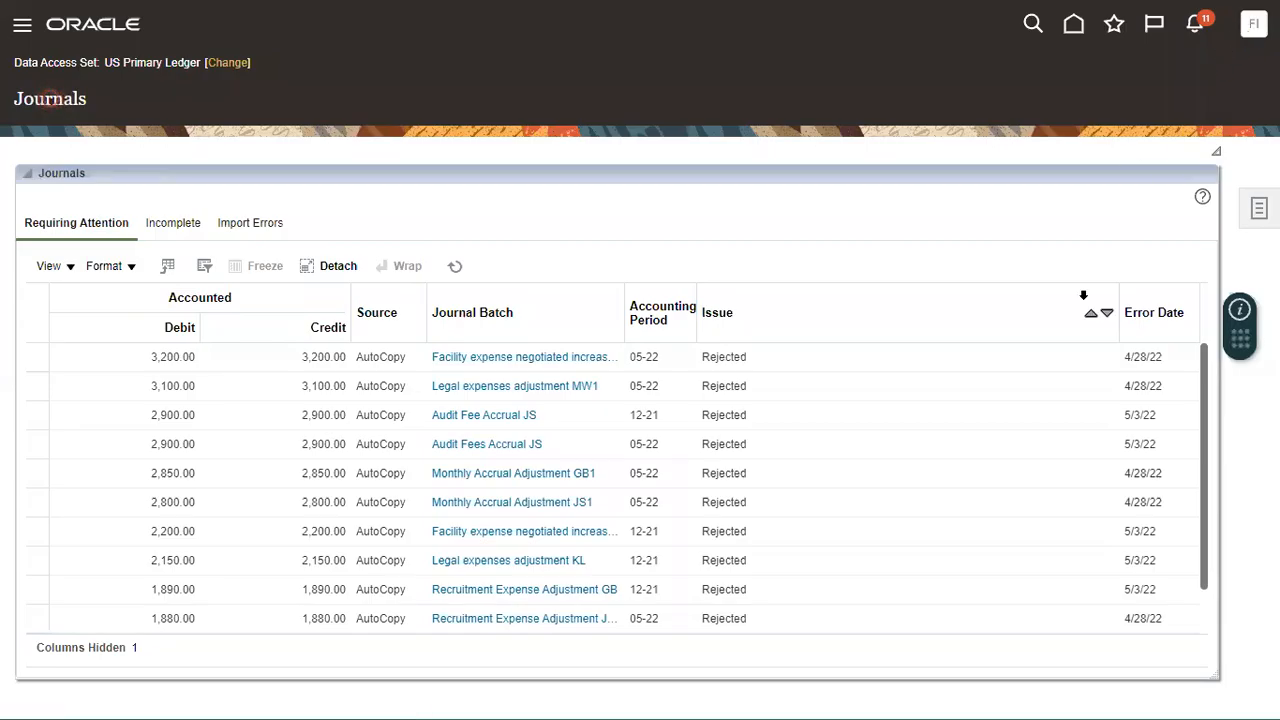
- Go to Setup and Maintenance from the user avatar's Settings and Actions menu
left_click(1252, 23)
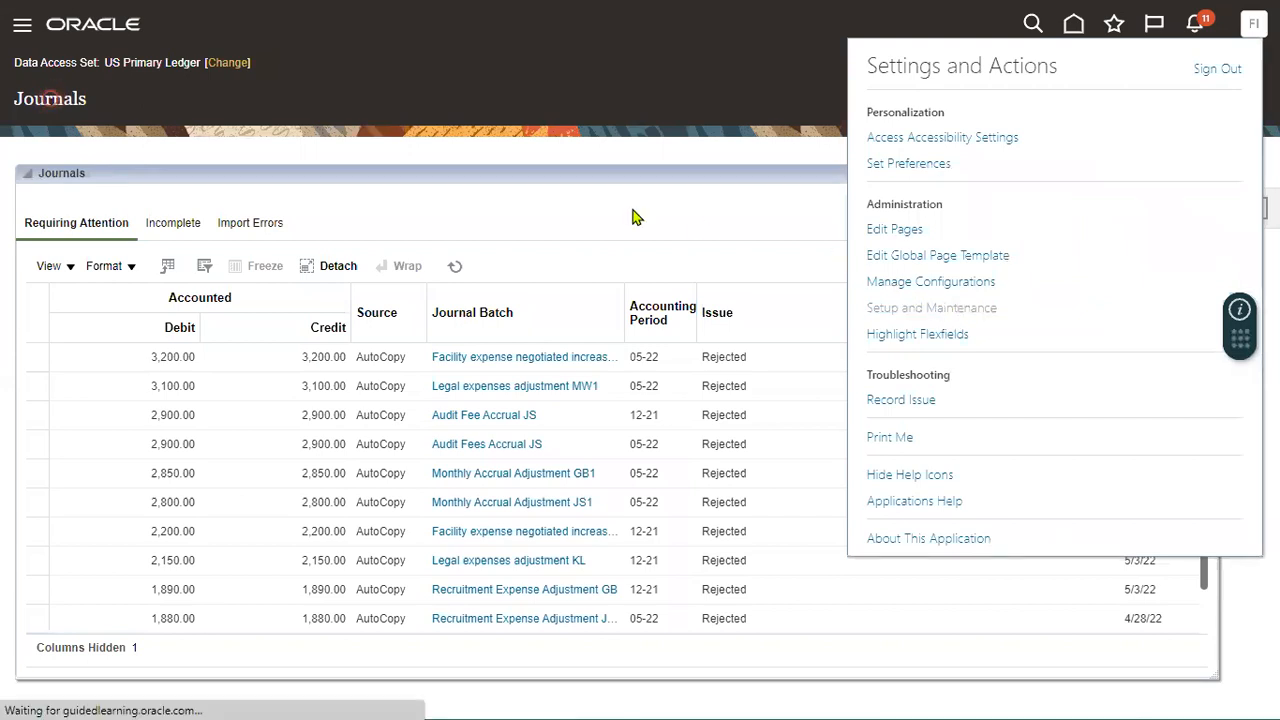
left_click(931, 307)
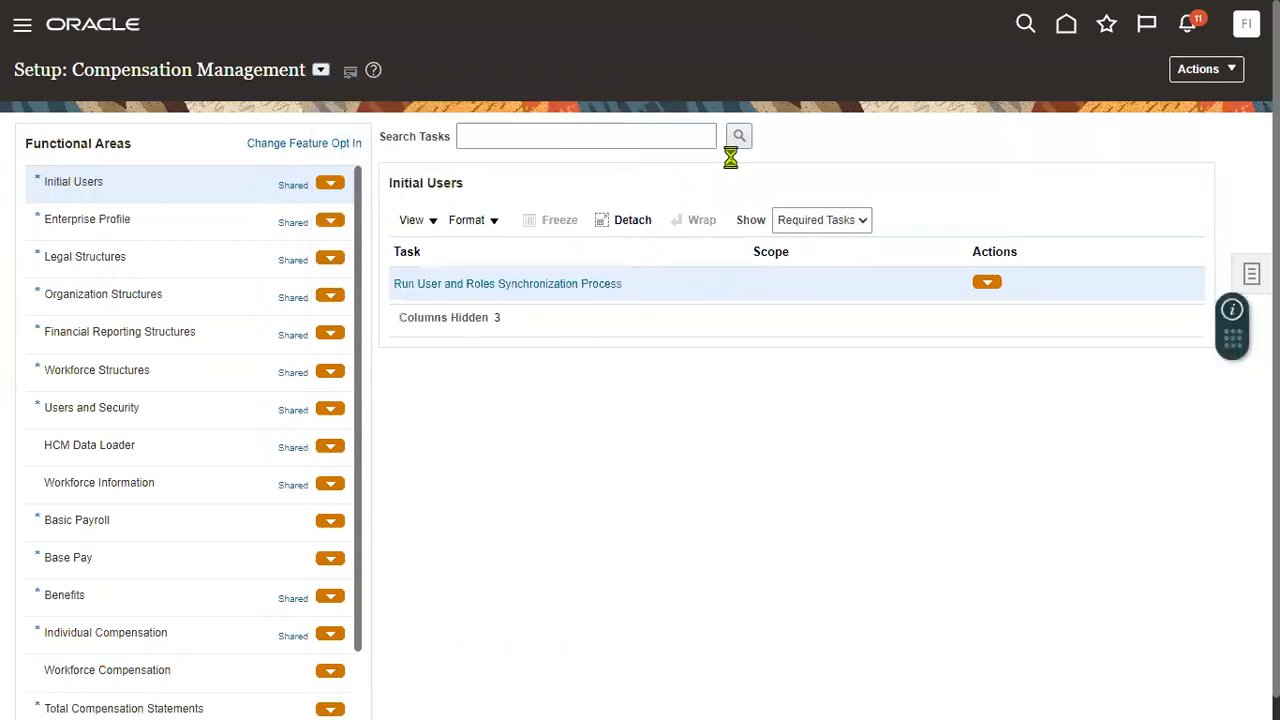
- Search 'assign busine' and open Assign Business Unit Business Function scoped to US1 Business Unit
left_click(586, 136)
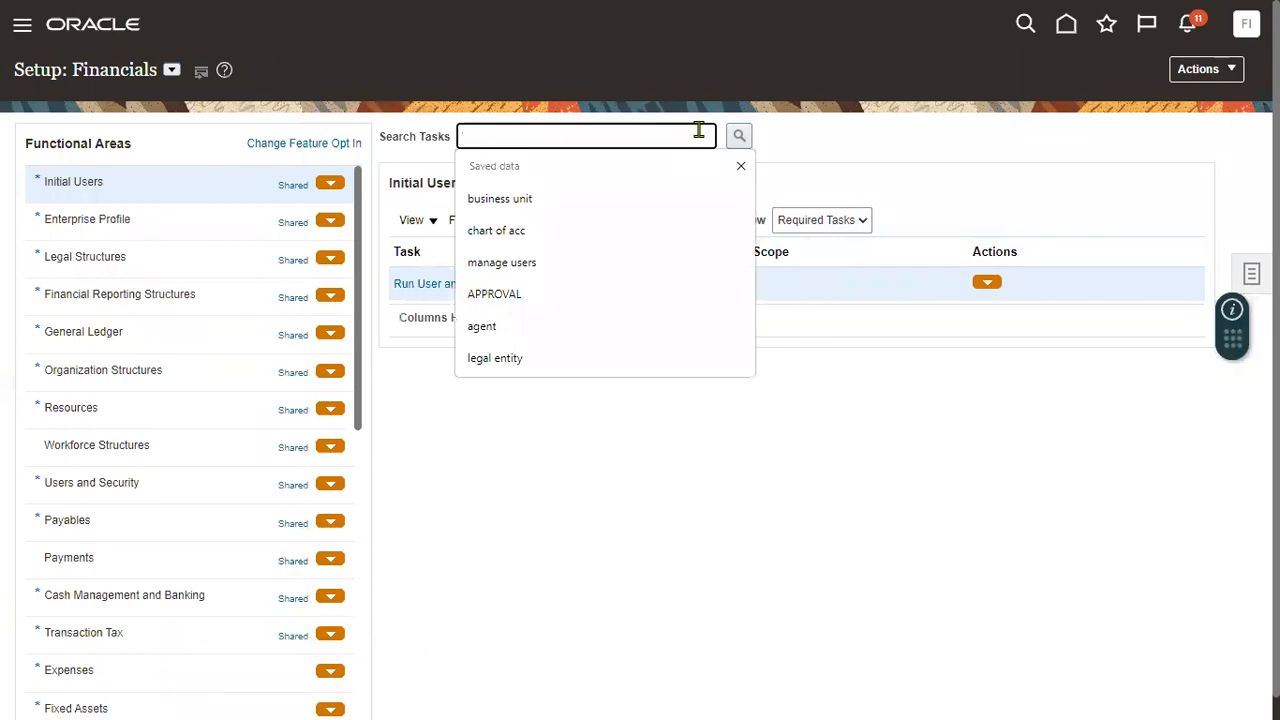
type("assign busine")
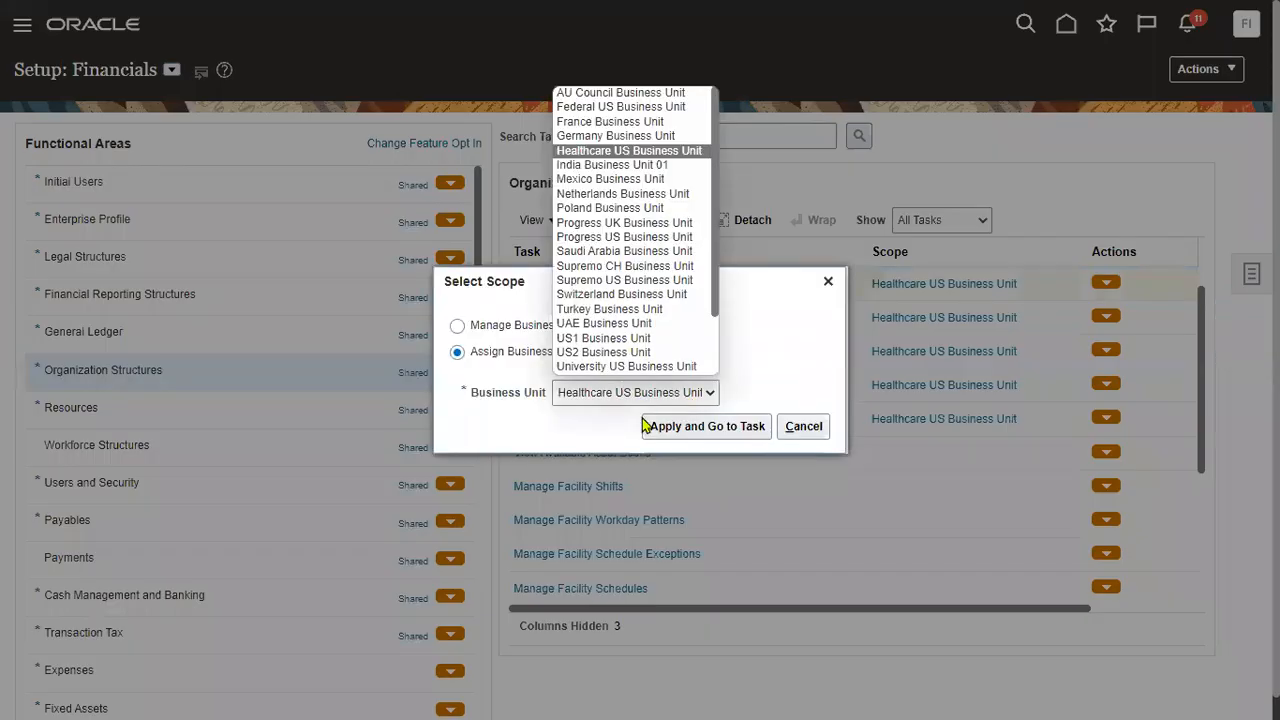
left_click(603, 337)
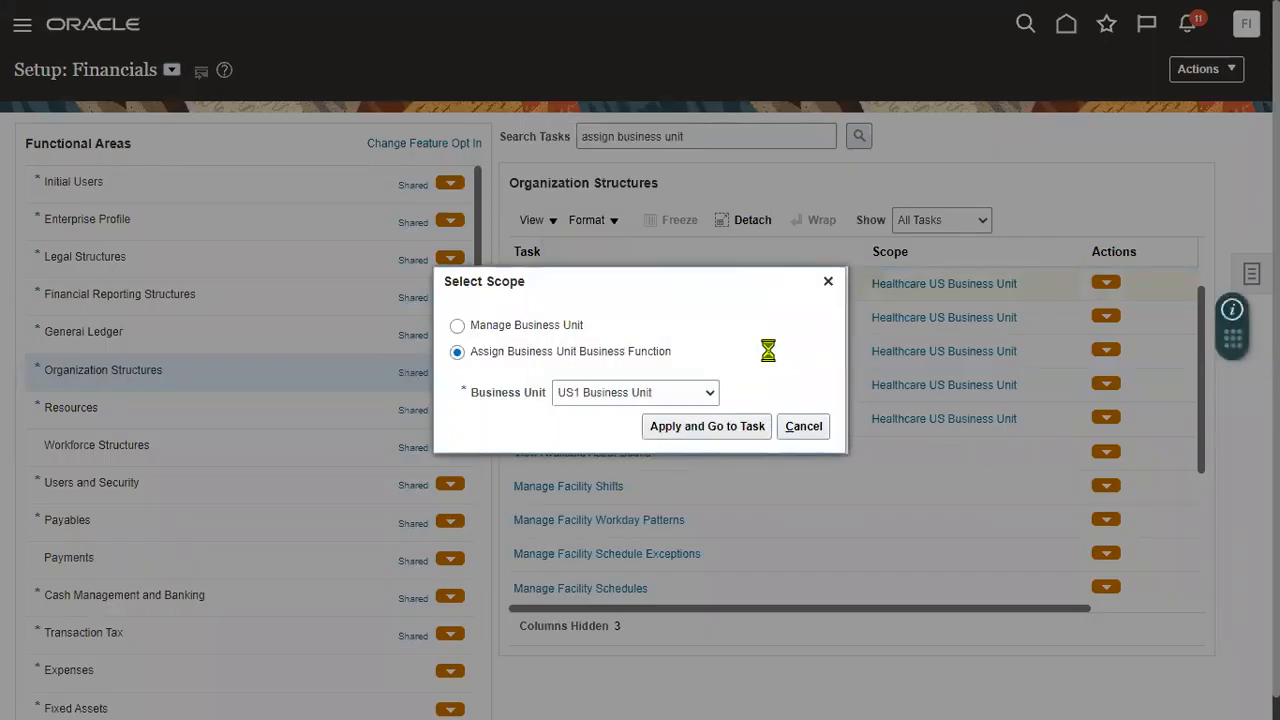
left_click(706, 426)
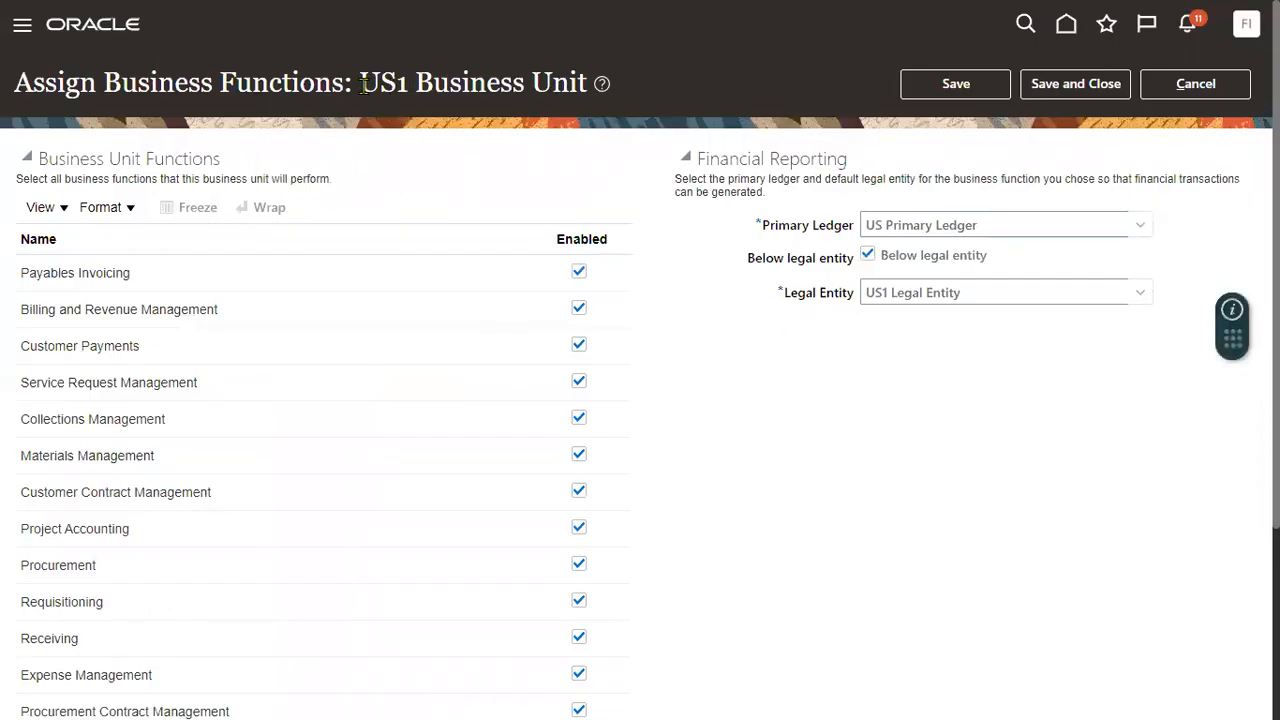
- Save and close the US1 Business Unit functions, accepting the below legal entity warning
double_click(473, 82)
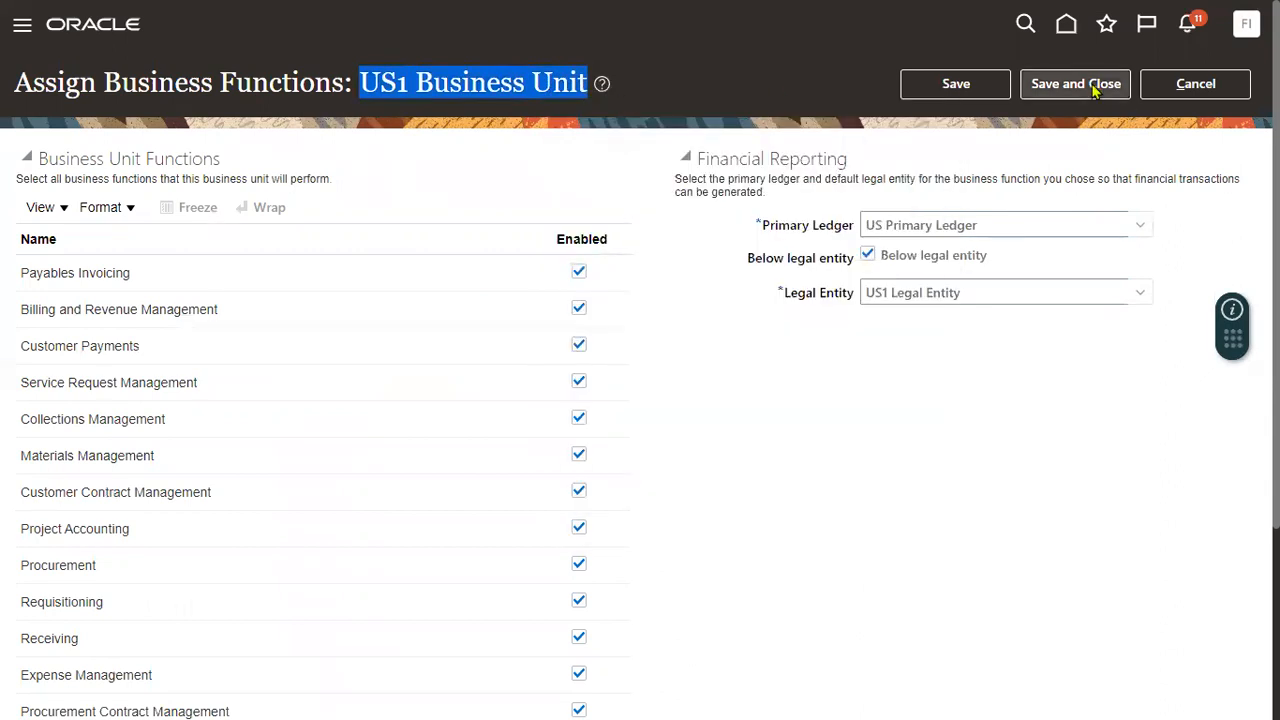
left_click(1075, 83)
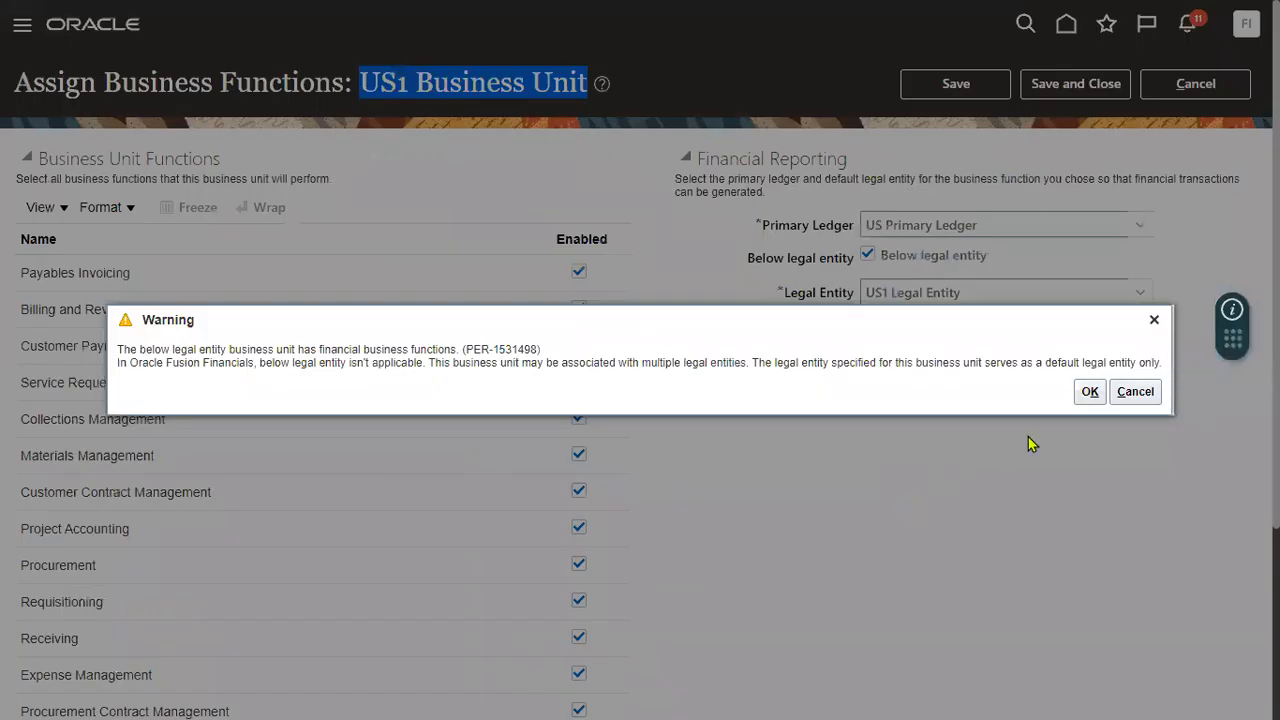
left_click(1089, 391)
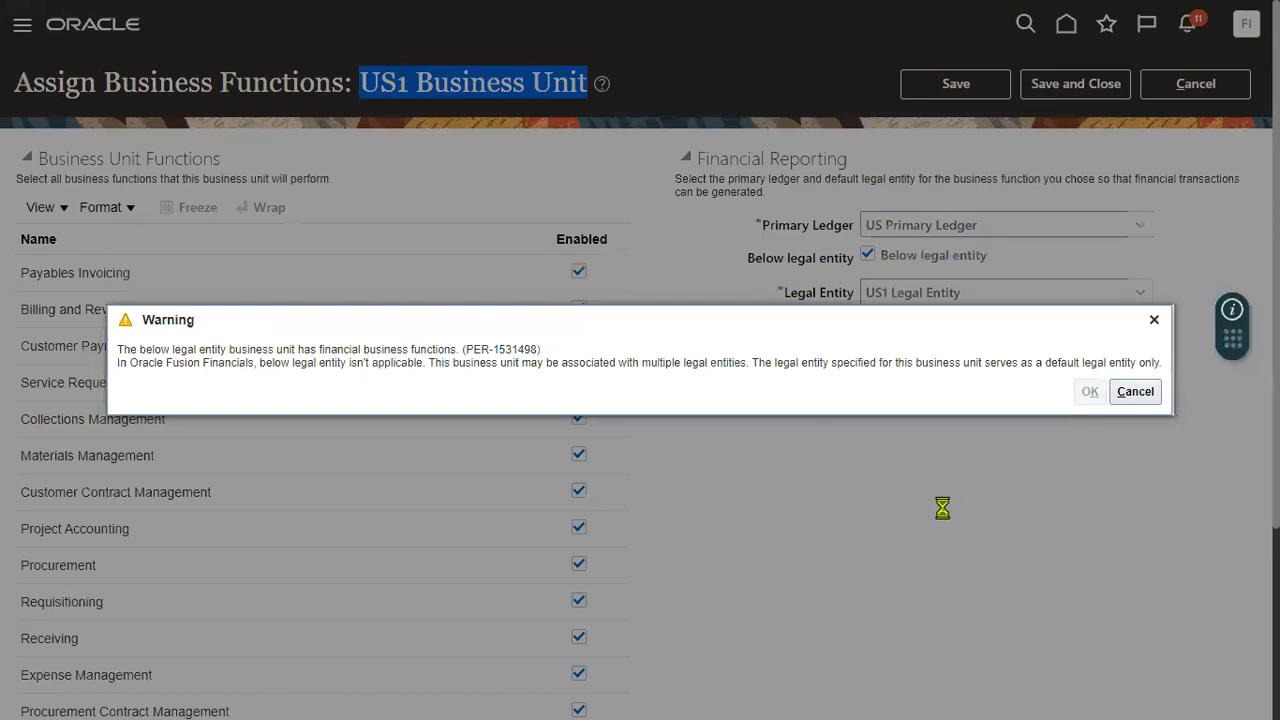
left_click(1135, 391)
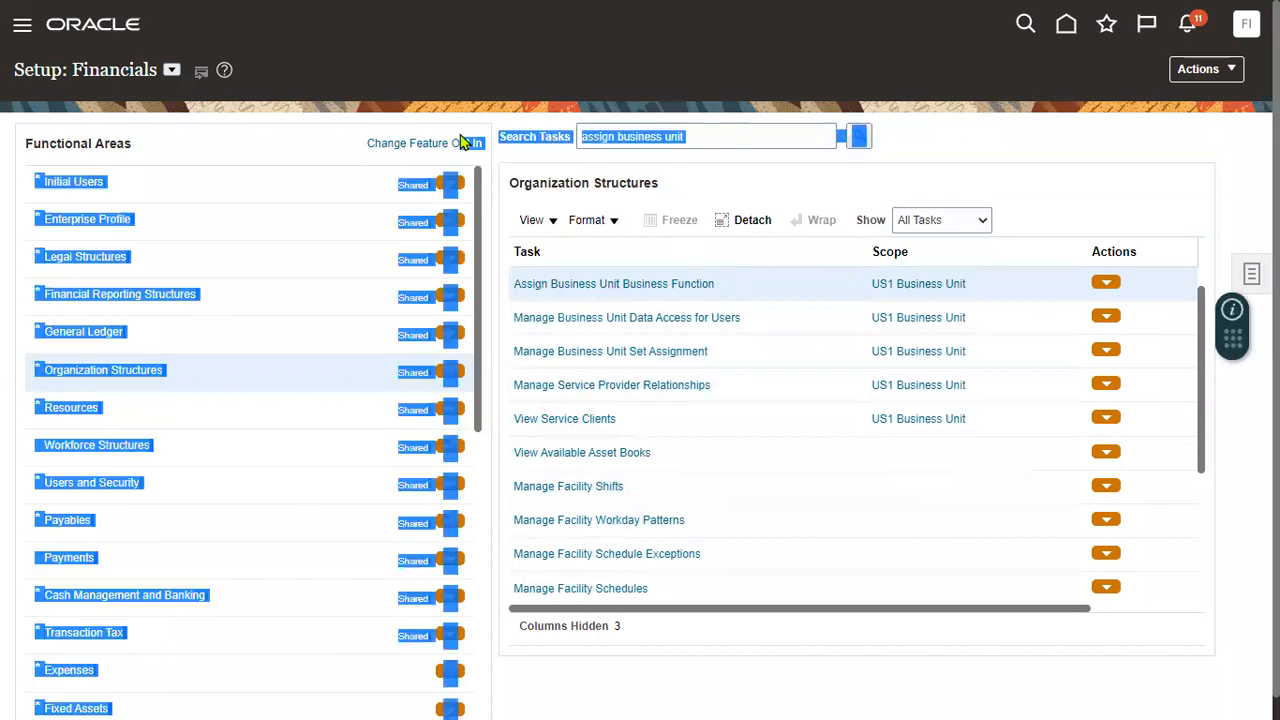
- Open the Manage Business Unit Set Assignment task from the Organization Structures list
left_click(706, 136)
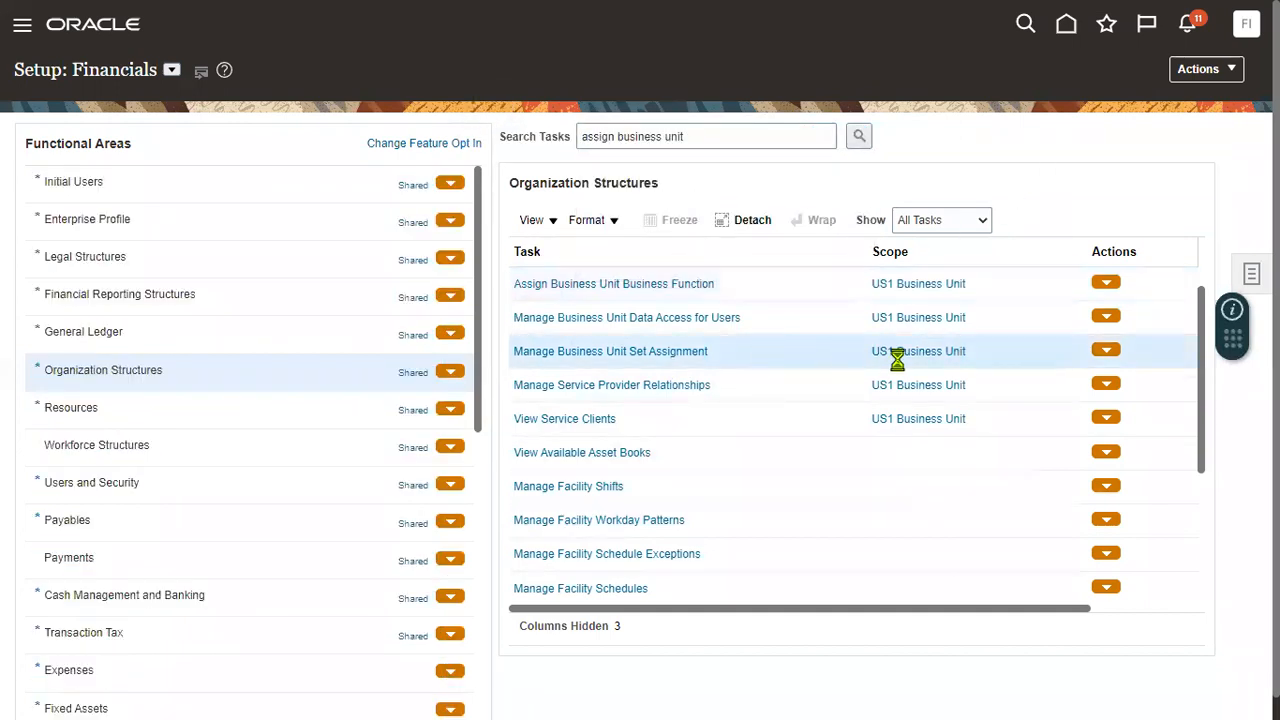
left_click(609, 351)
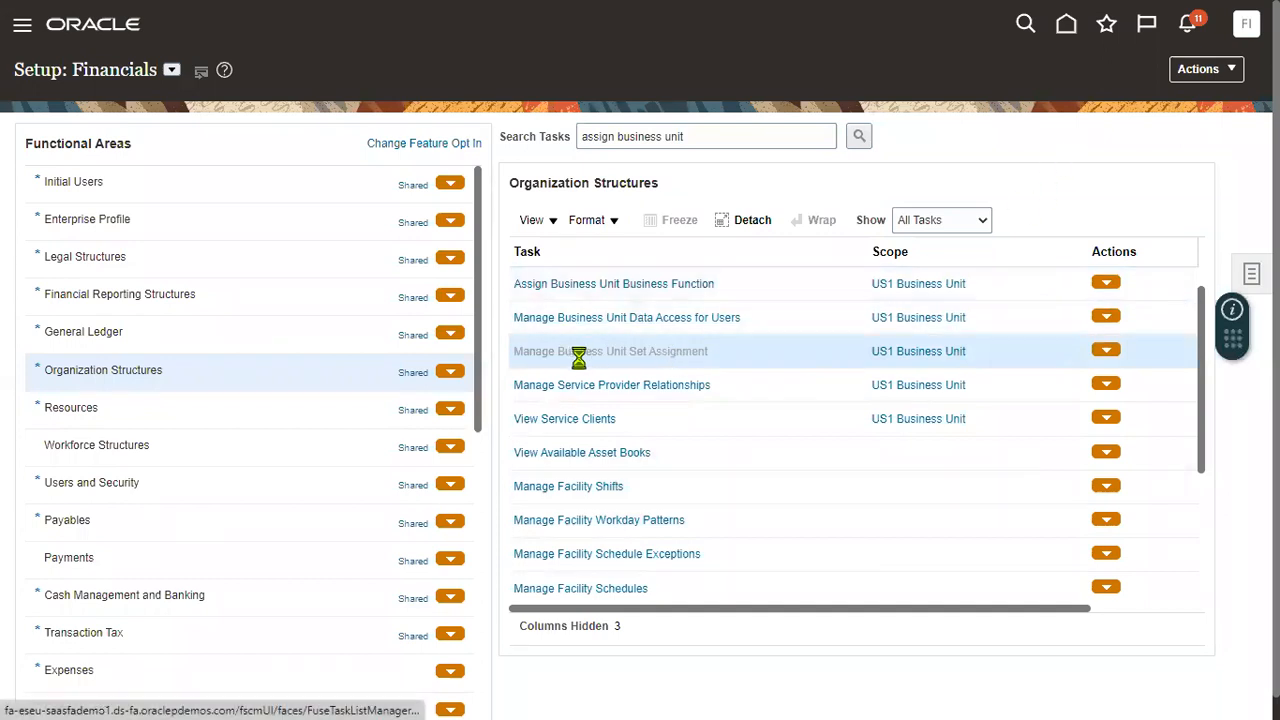
left_click(610, 351)
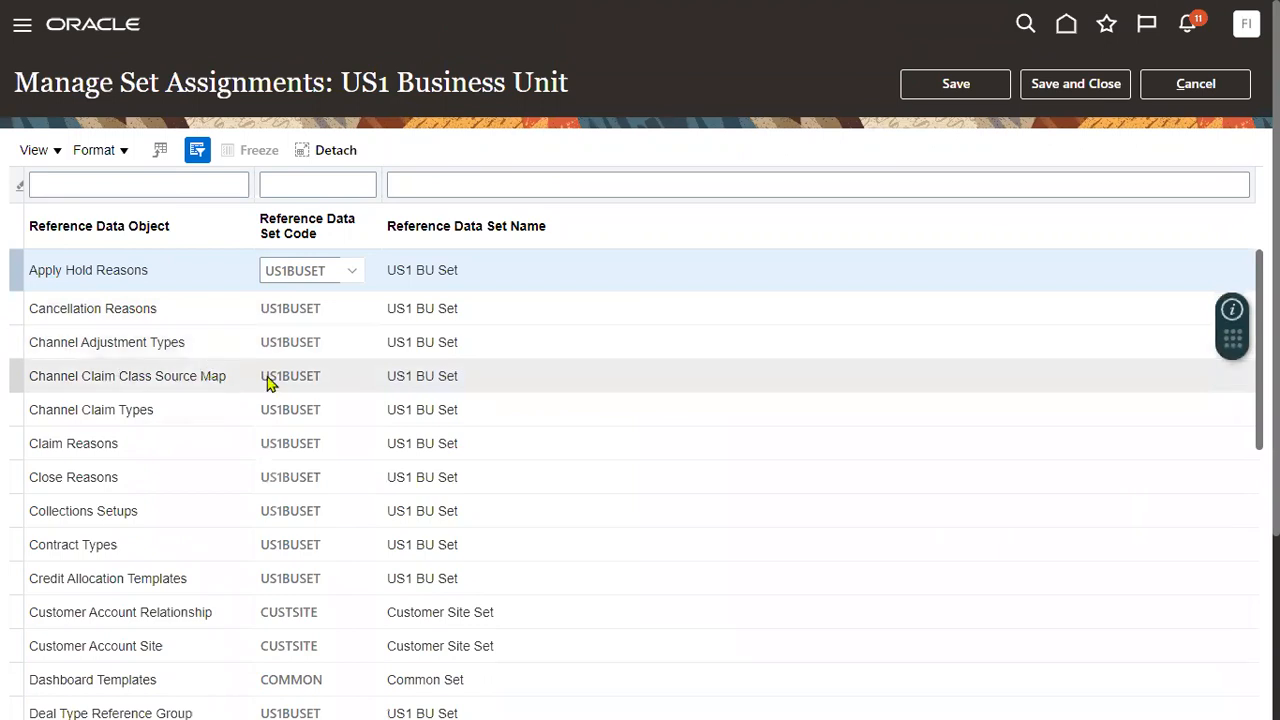
mouse_move(362, 208)
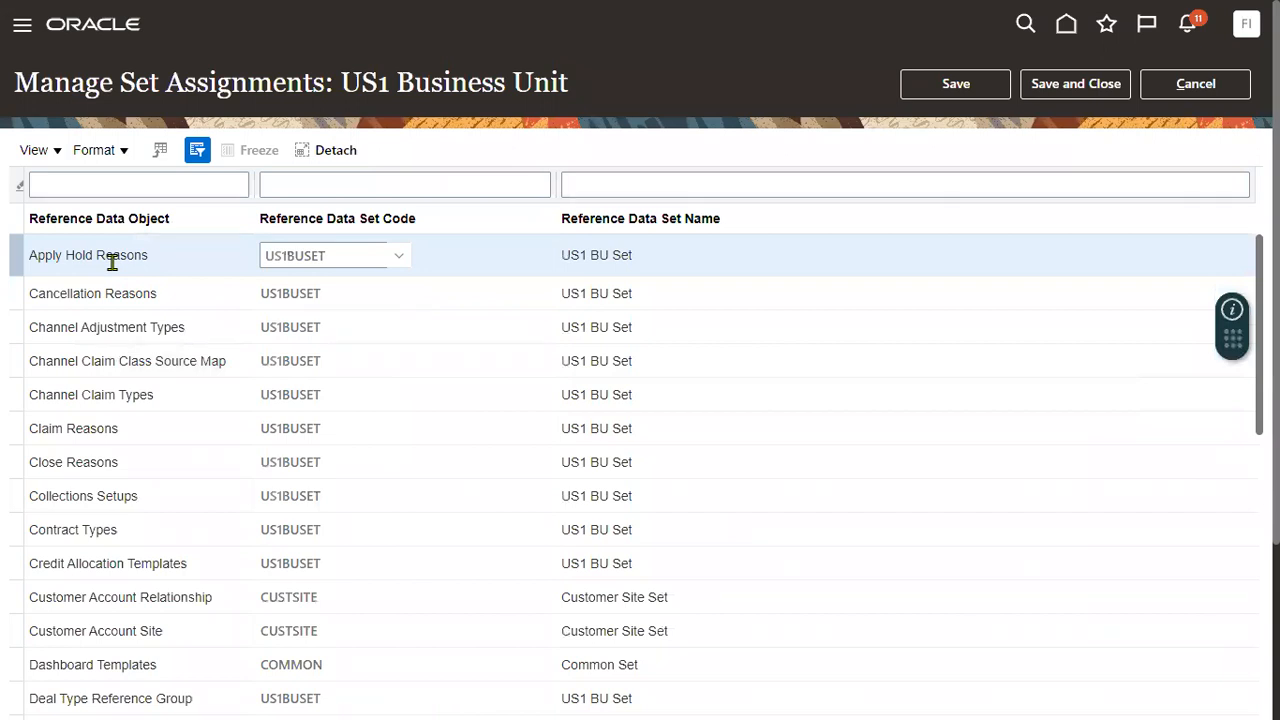
mouse_move(193, 252)
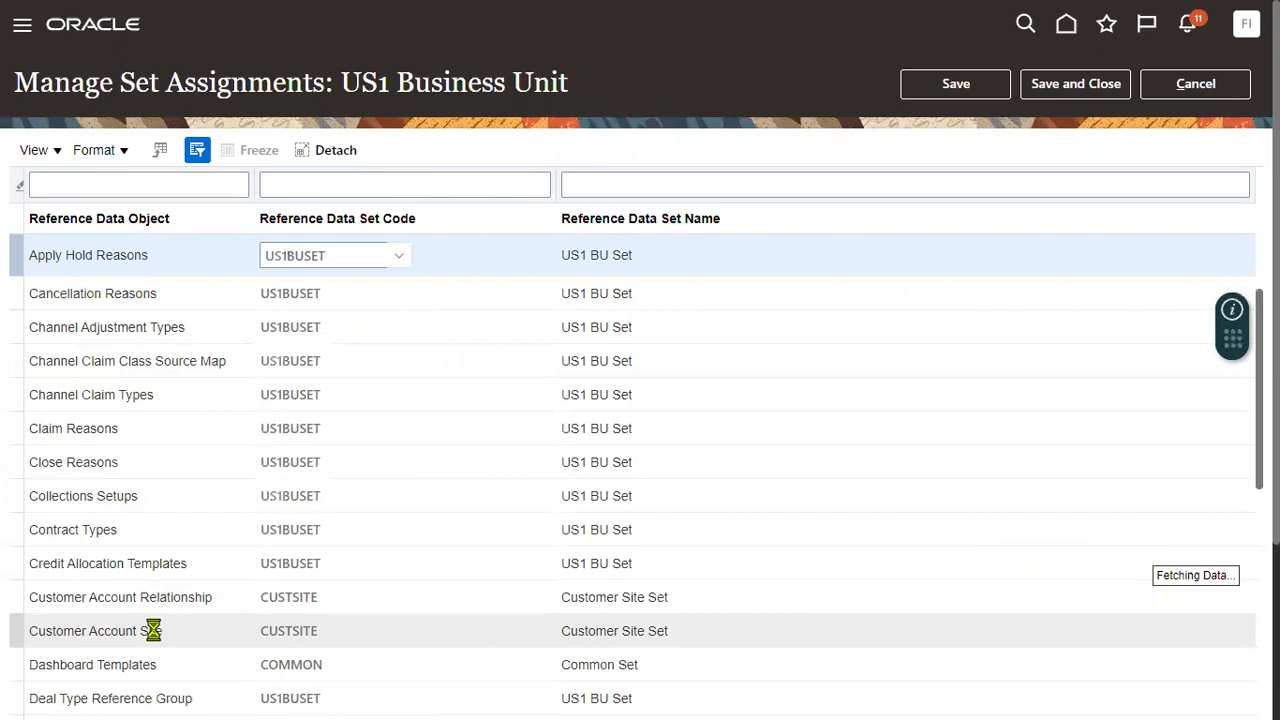
scroll("down", 3)
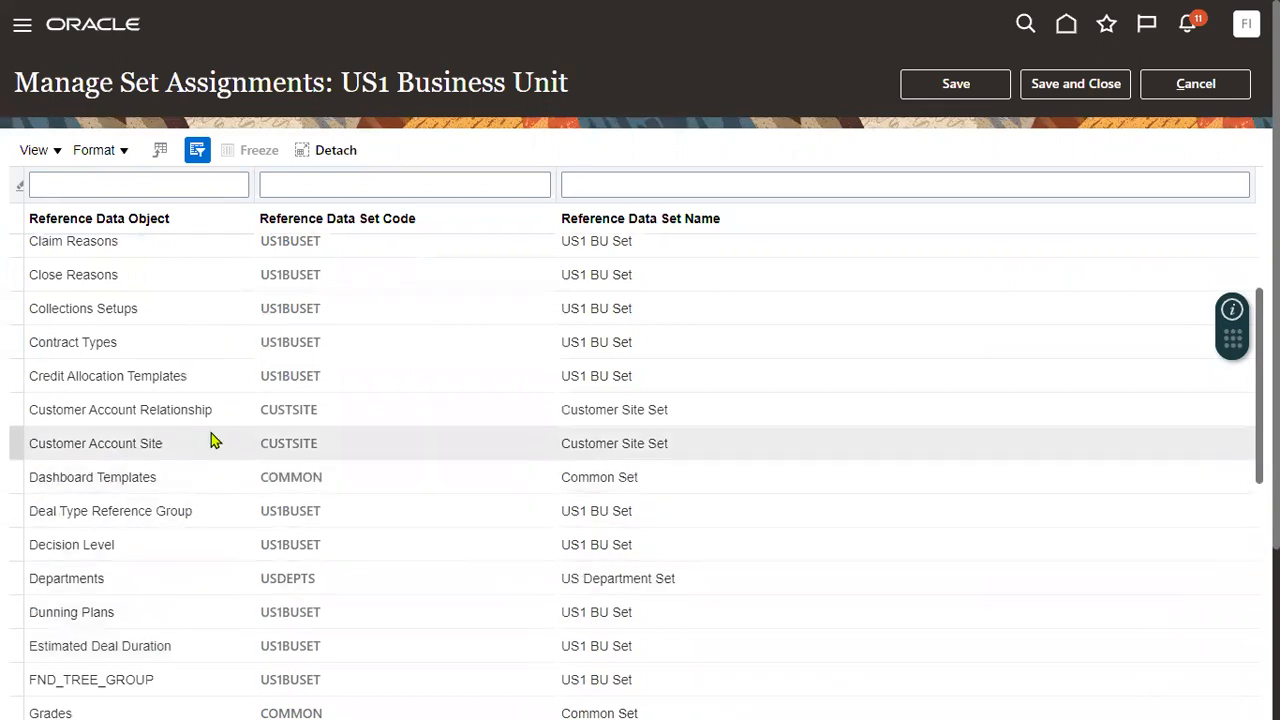
mouse_move(298, 443)
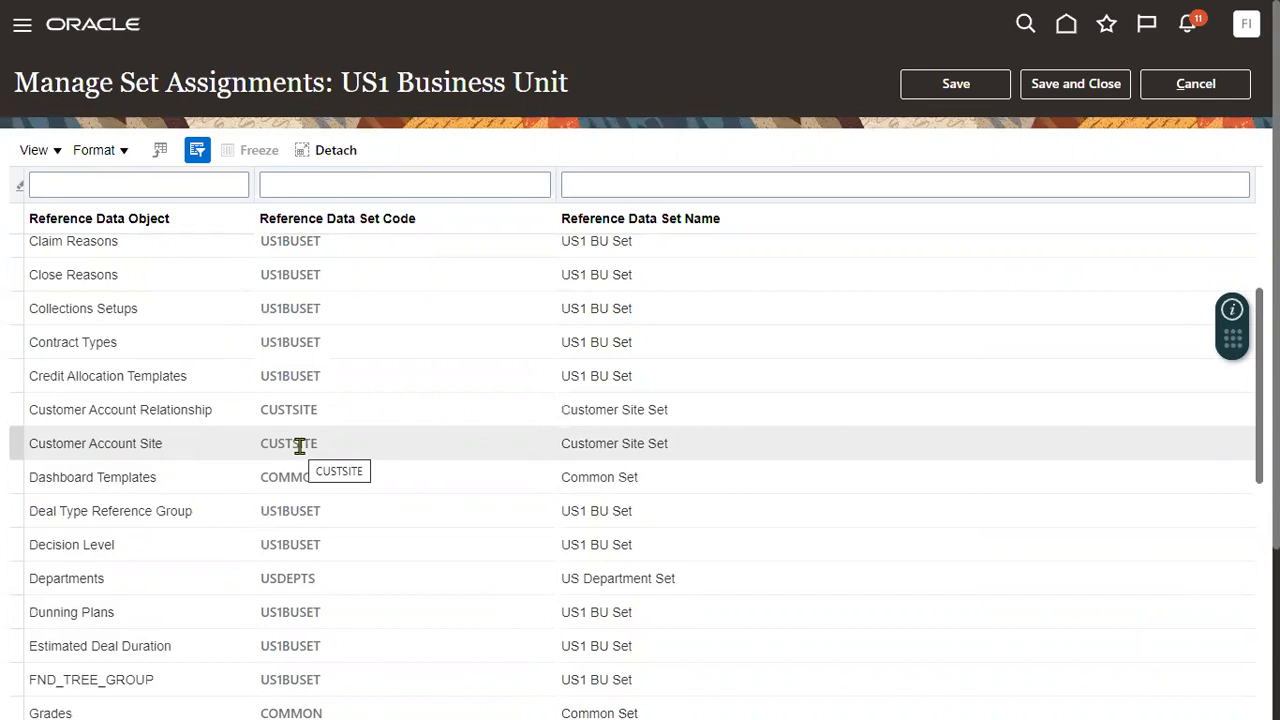
mouse_move(278, 443)
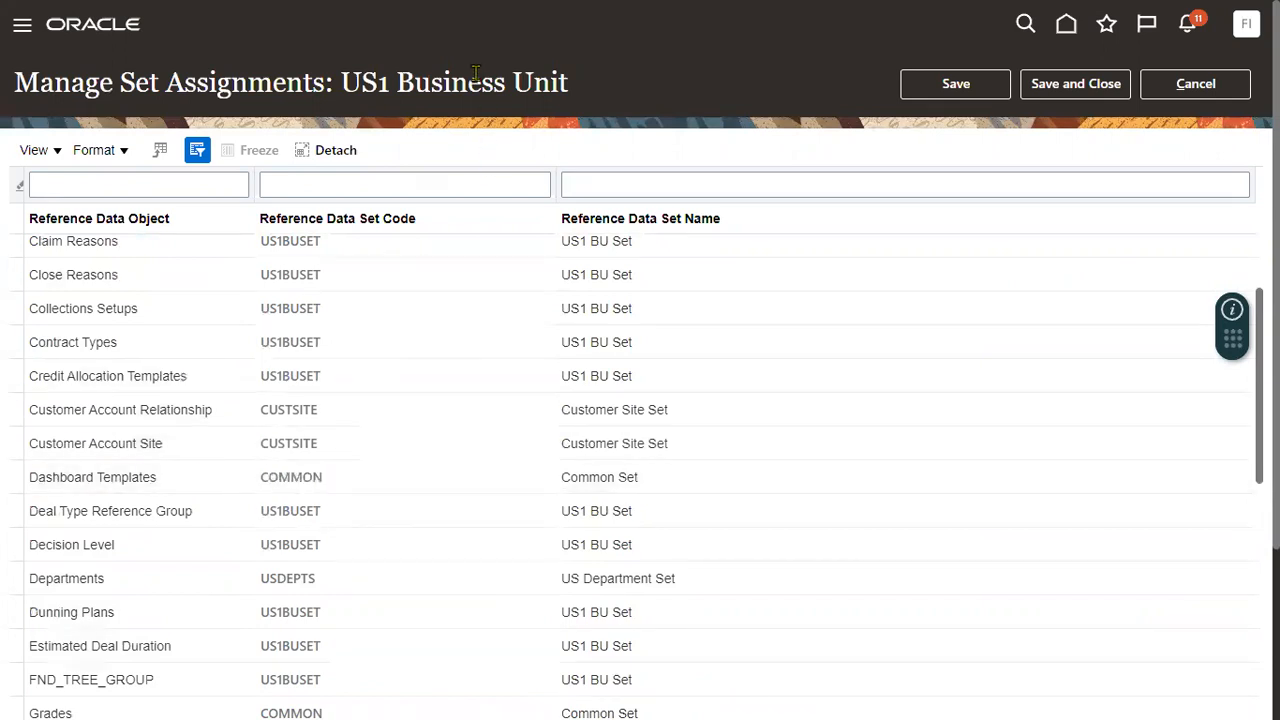
mouse_move(548, 48)
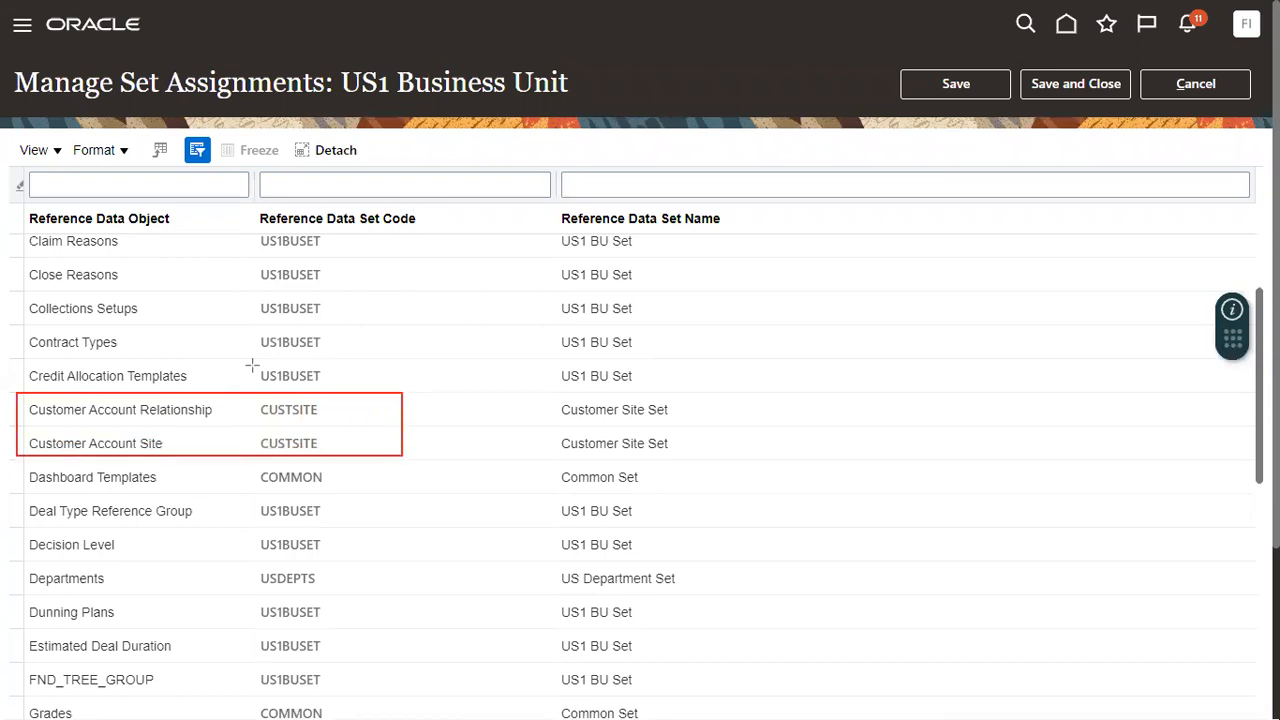
mouse_move(153, 443)
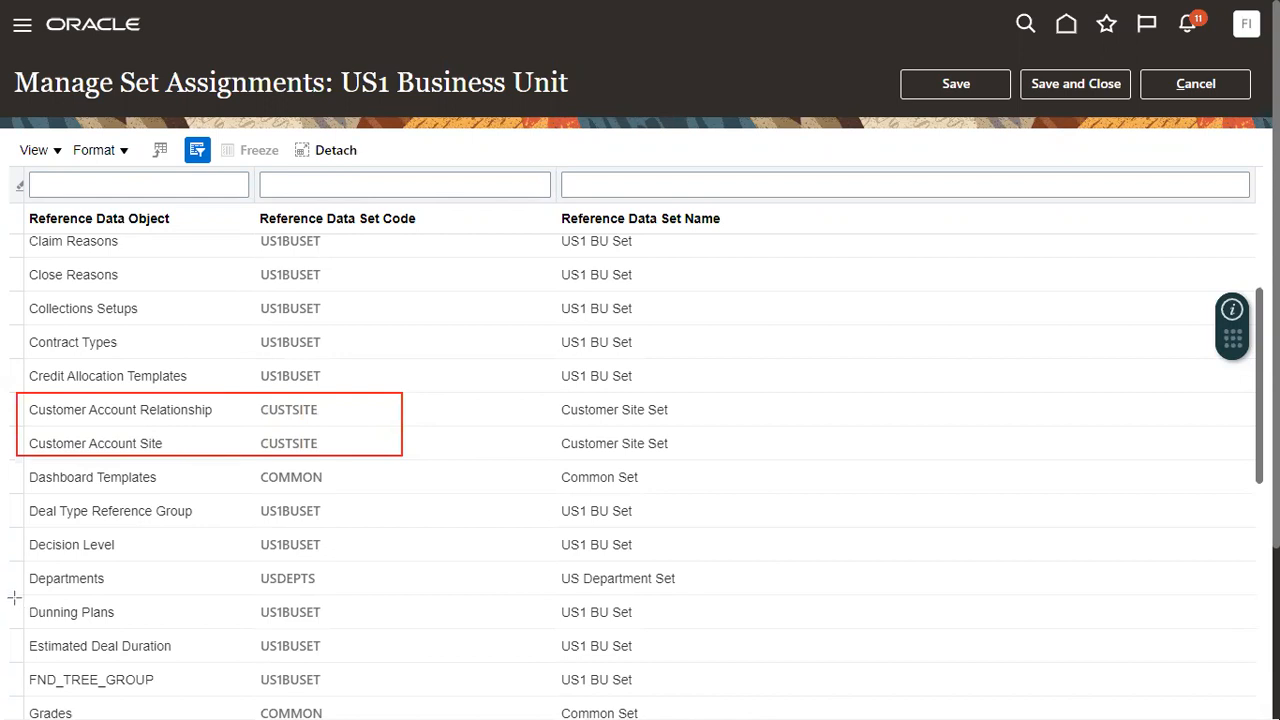
mouse_move(132, 597)
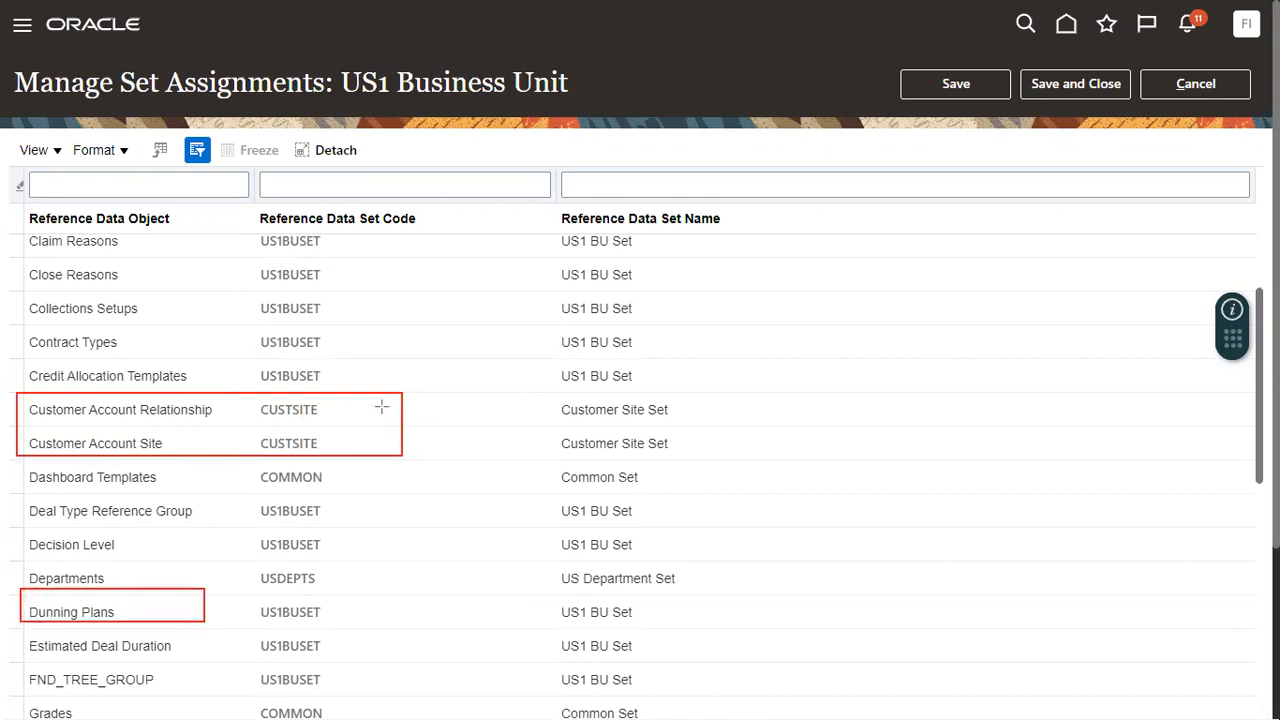
mouse_move(242, 234)
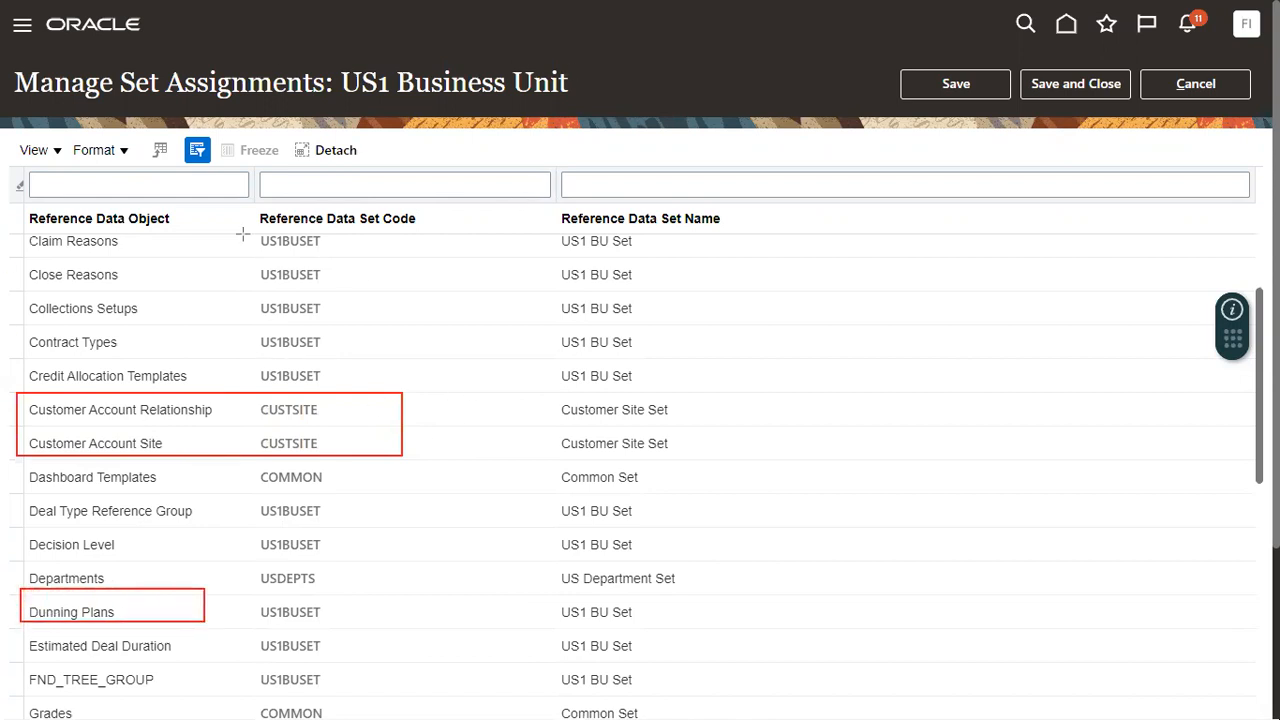
mouse_move(636, 155)
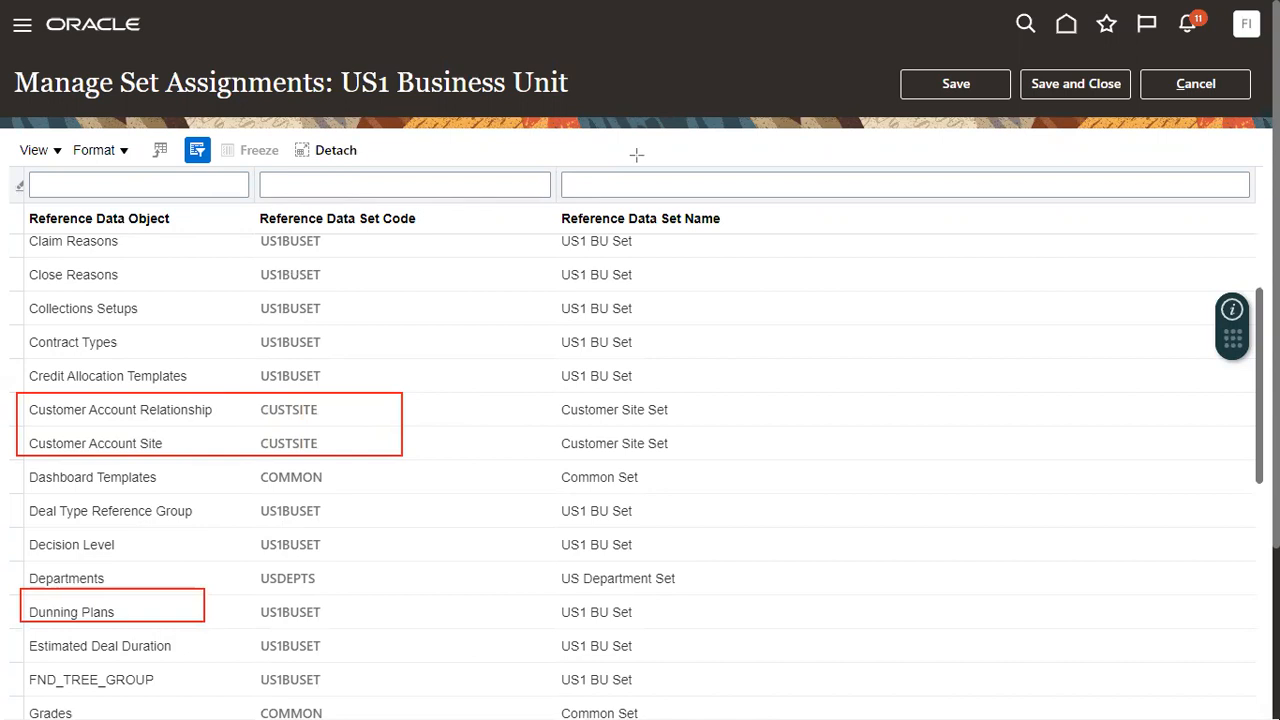
left_click(138, 184)
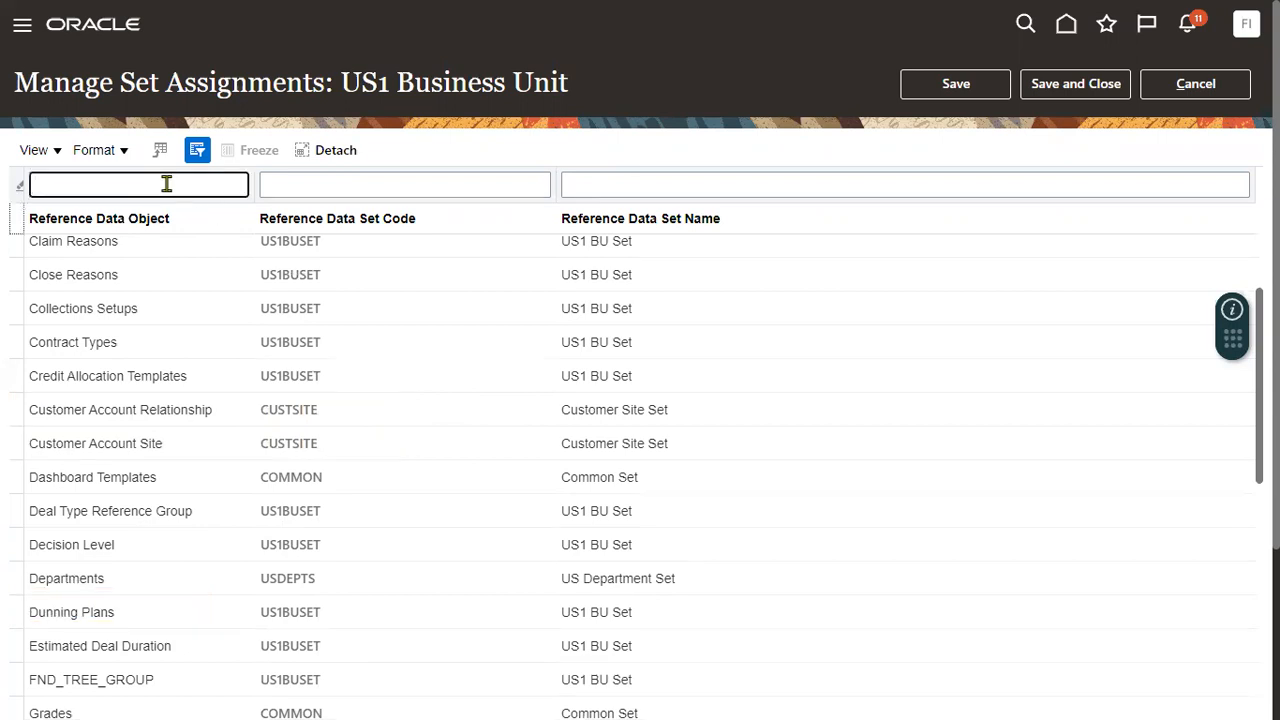
type("Paya")
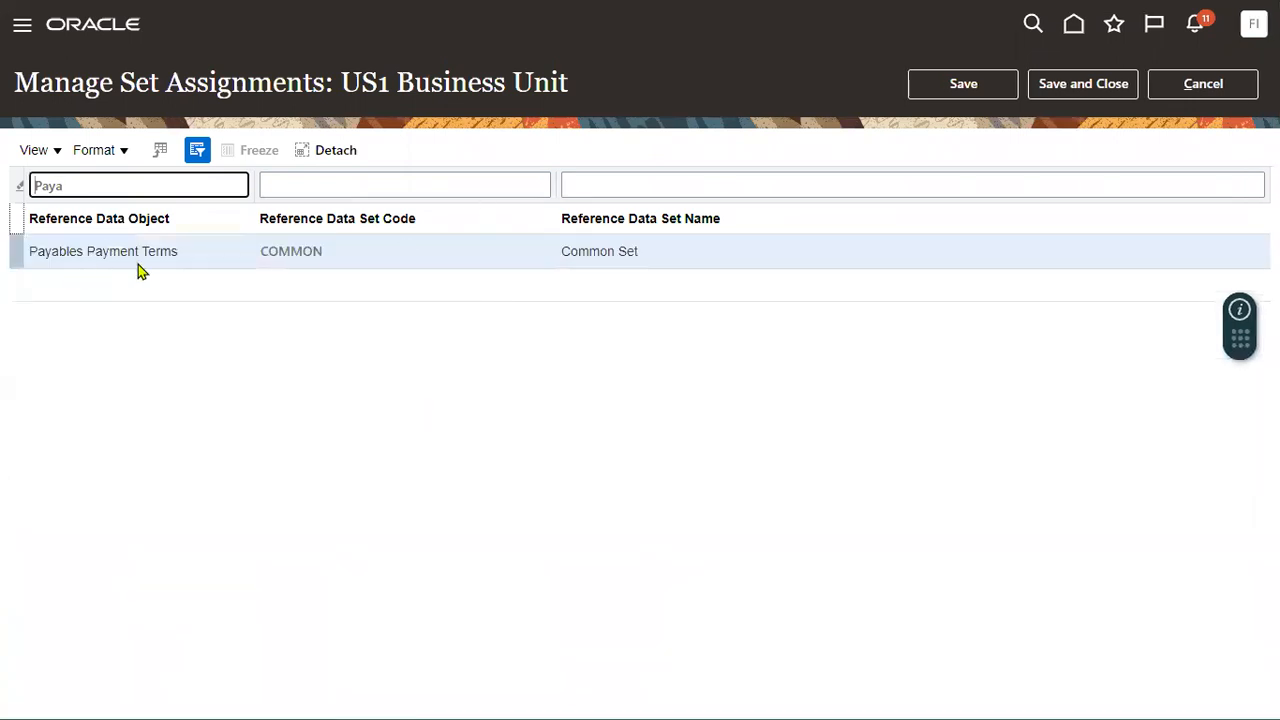
mouse_move(371, 269)
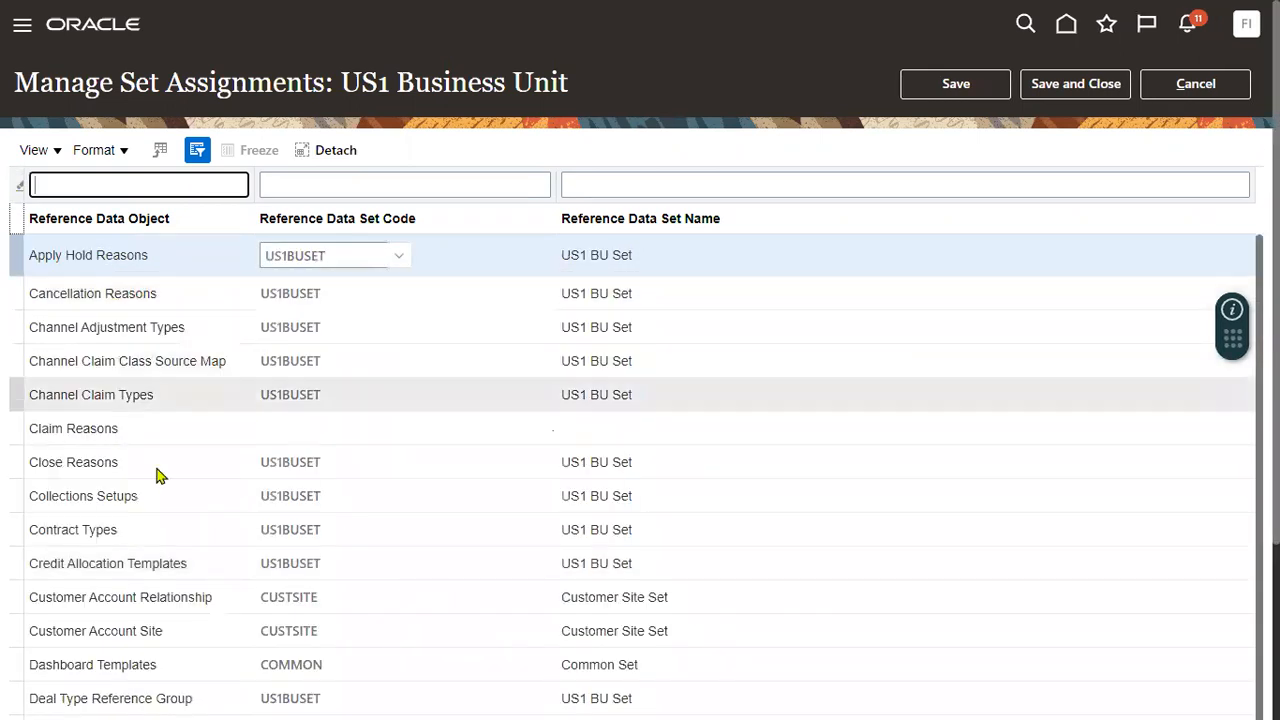
scroll("down", 3)
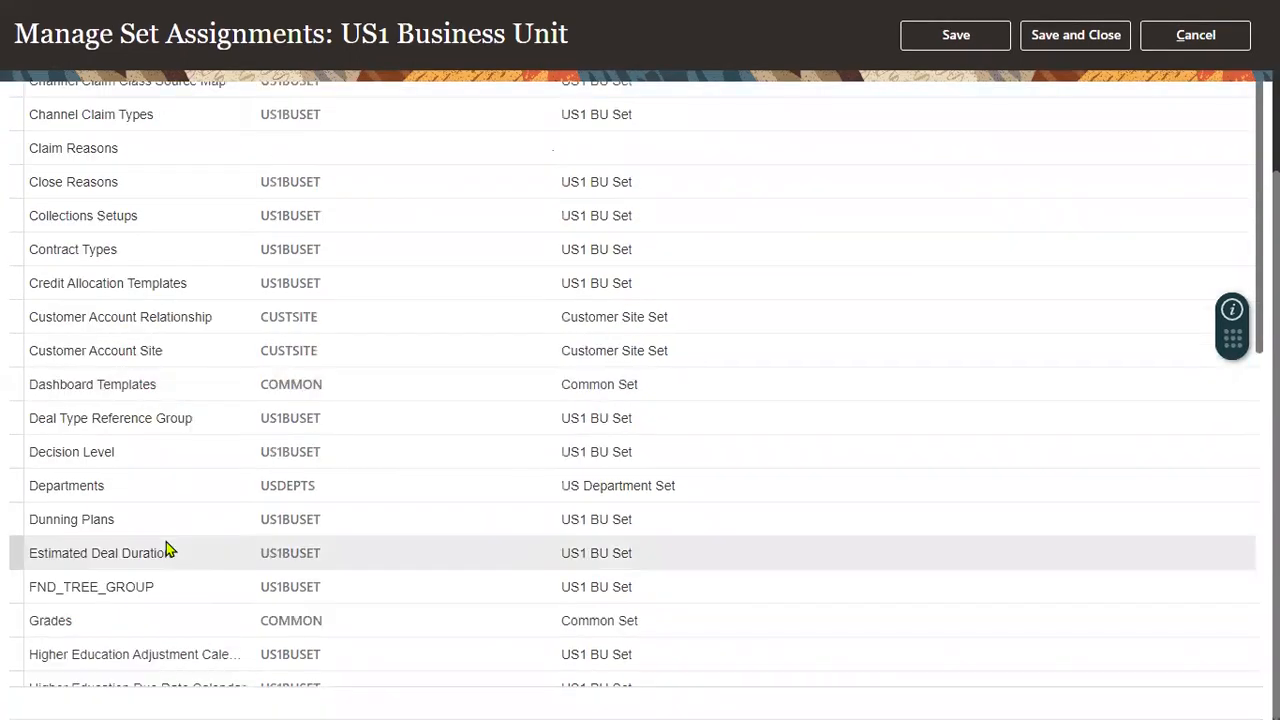
scroll("down", 3)
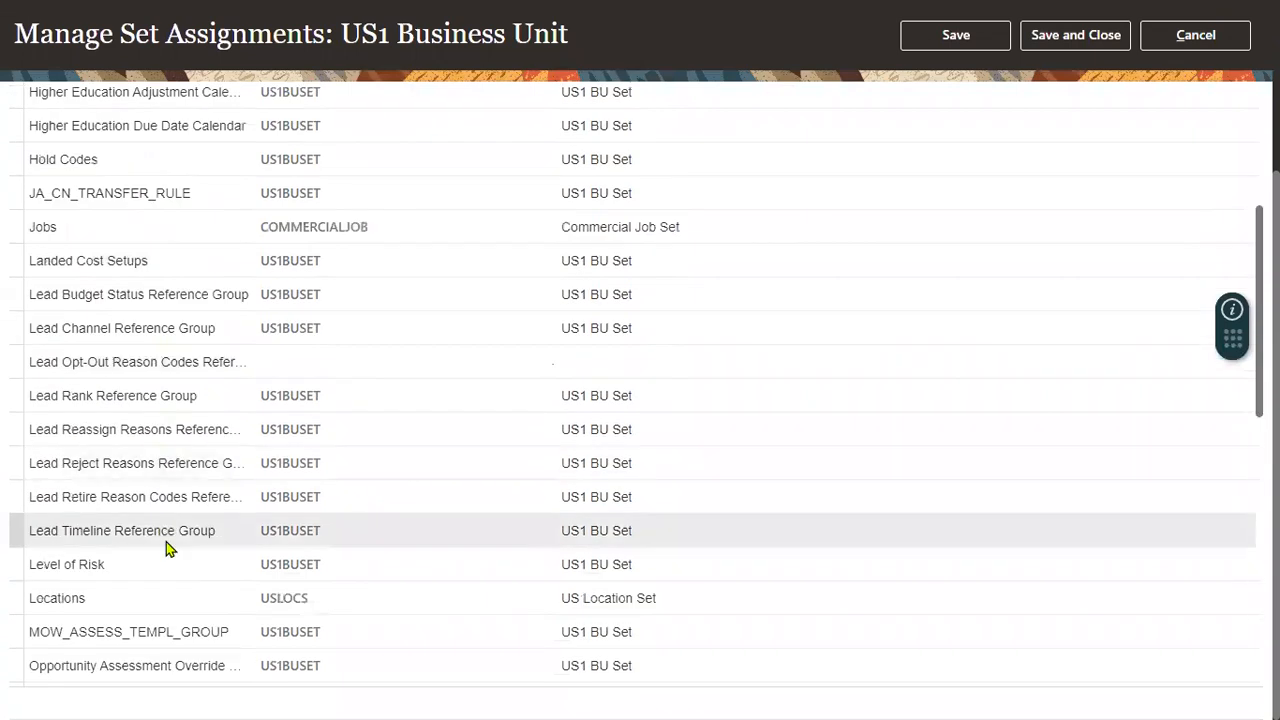
scroll("down", 3)
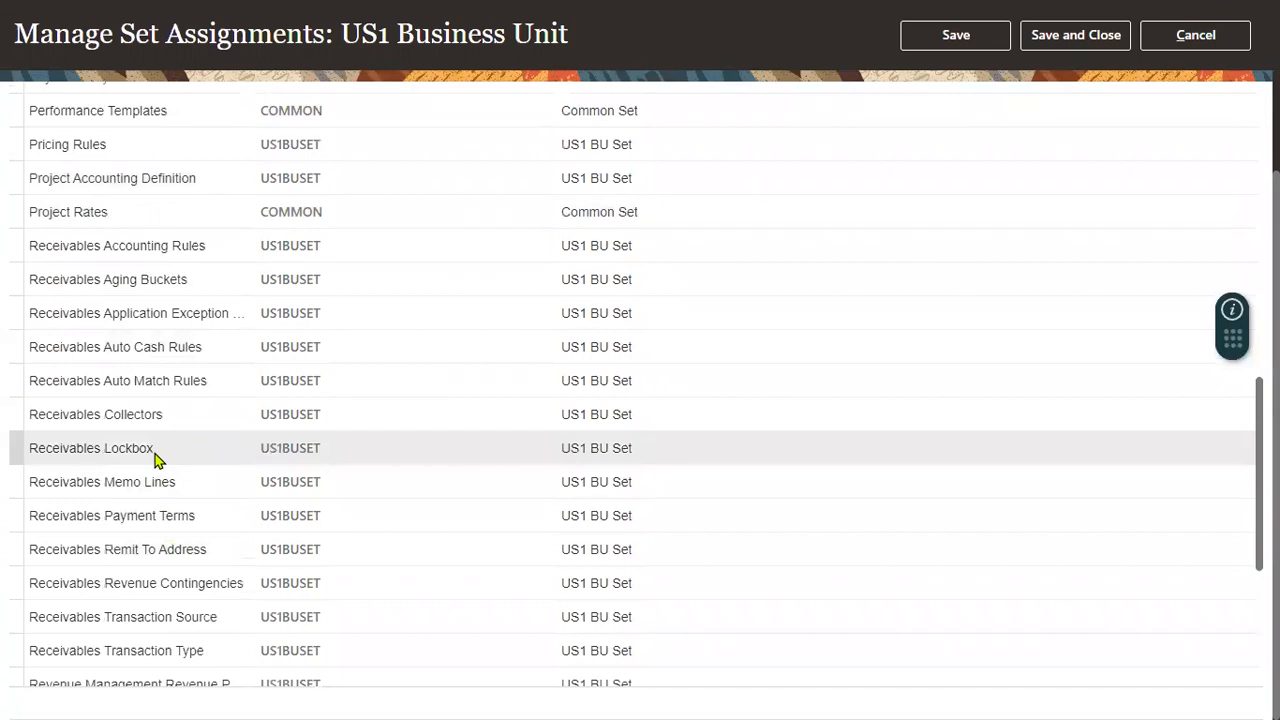
mouse_move(160, 425)
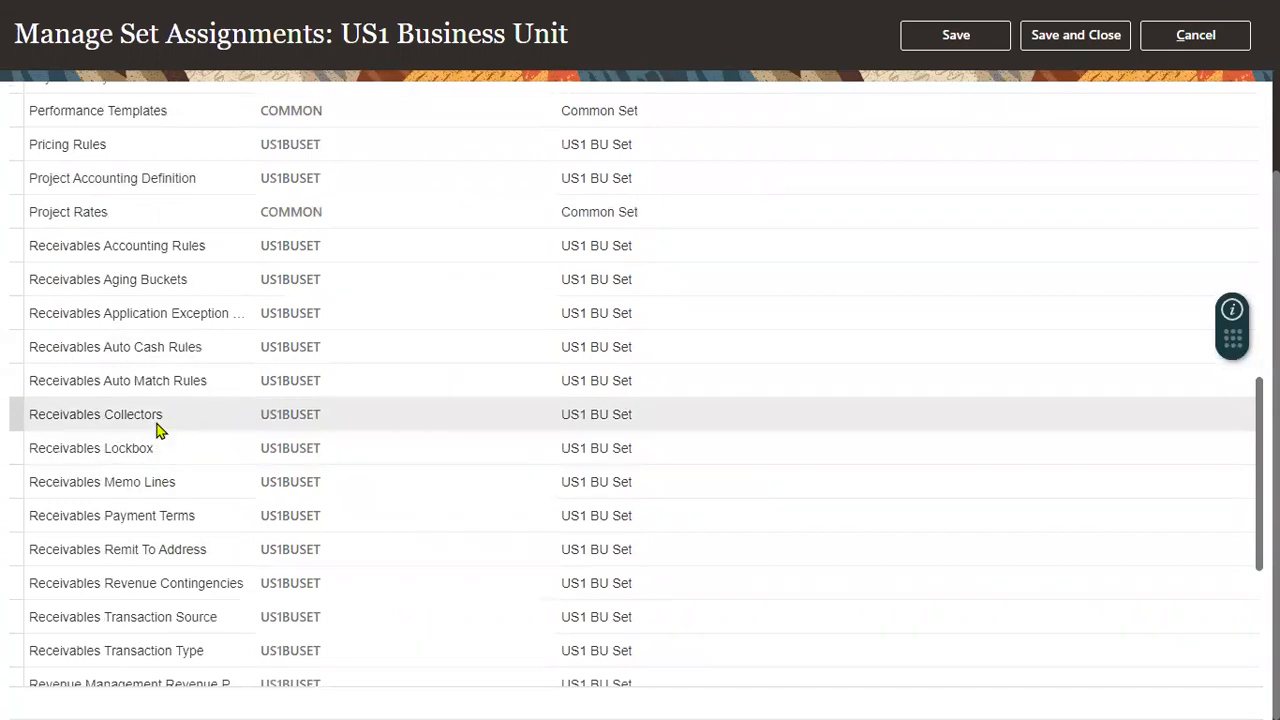
mouse_move(170, 295)
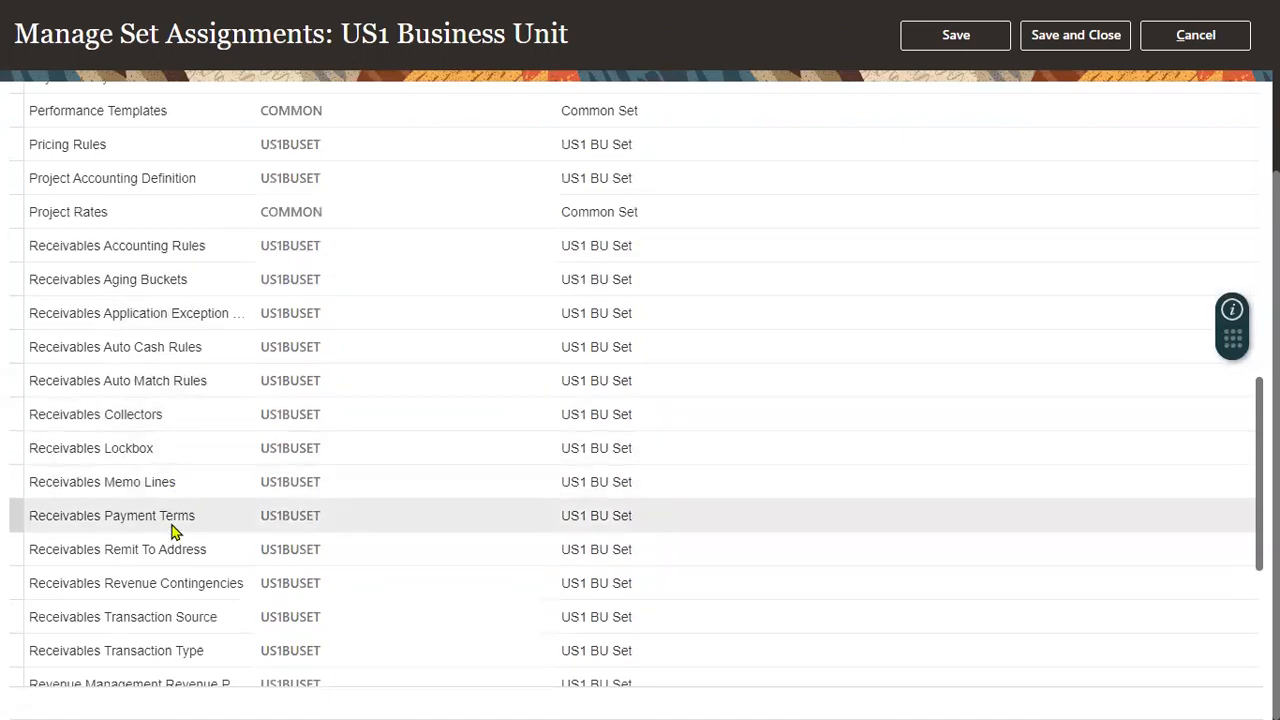
scroll("down", 3)
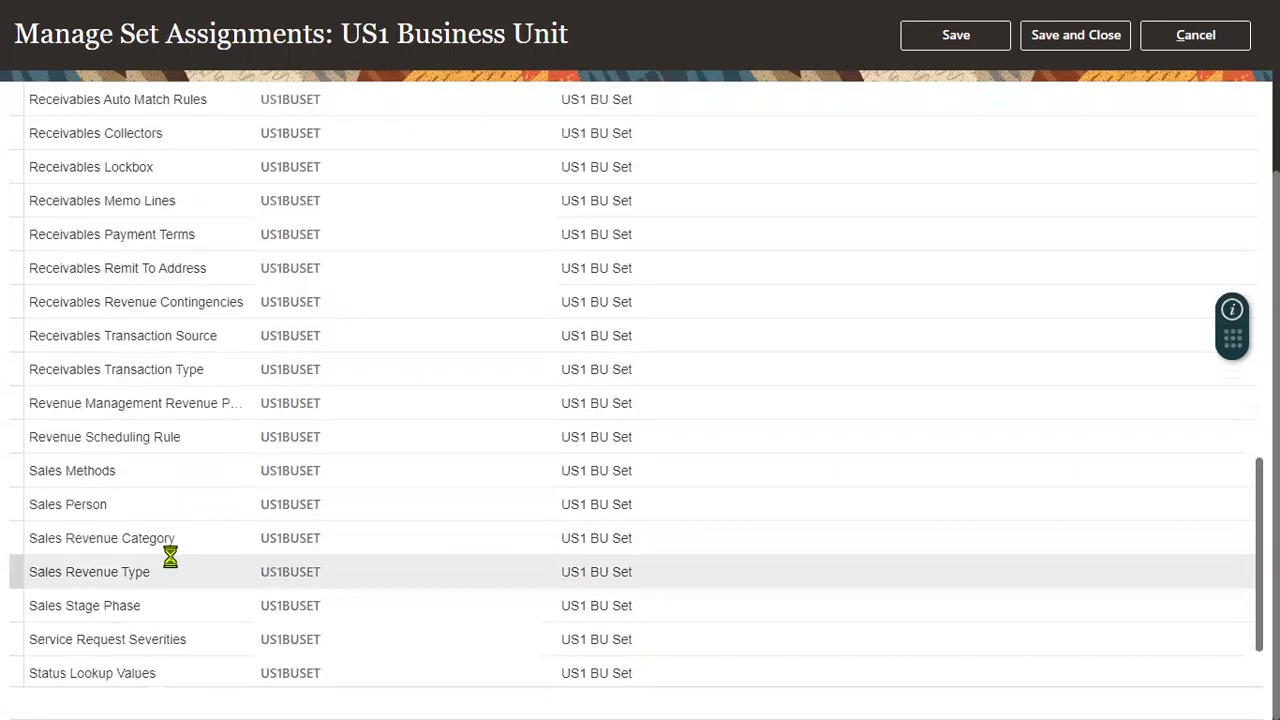
scroll("up", 3)
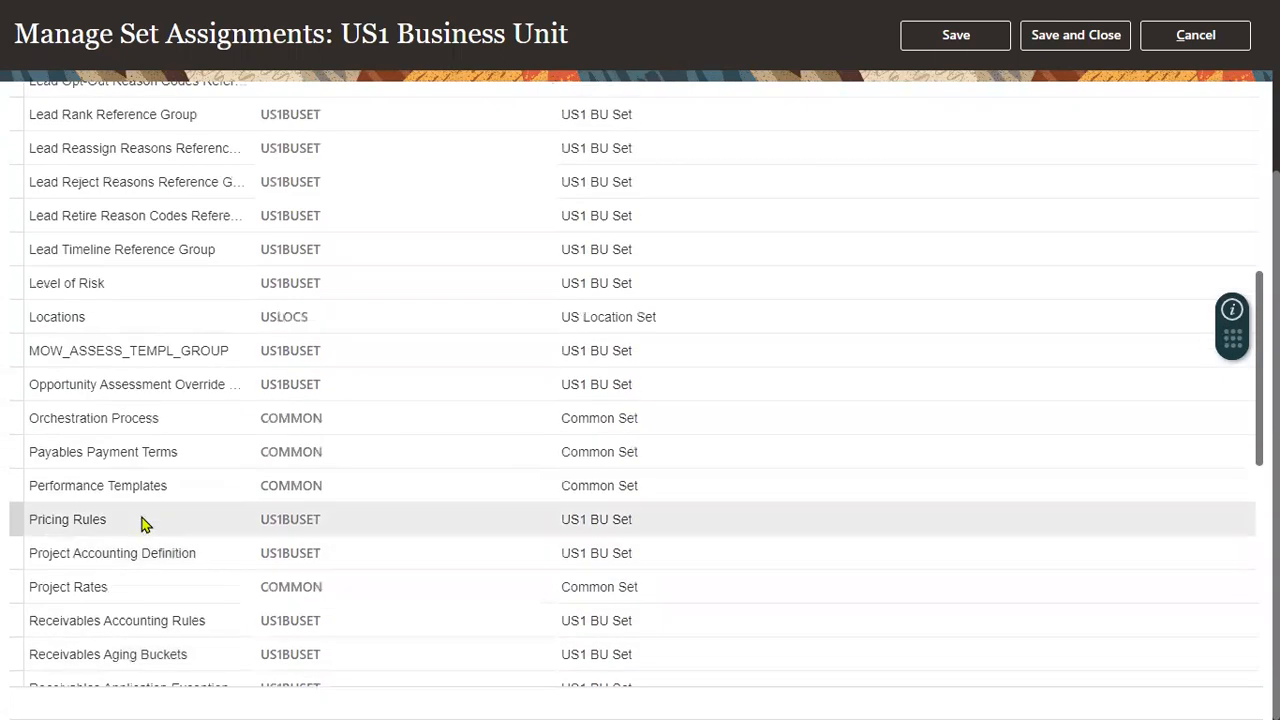
mouse_move(148, 485)
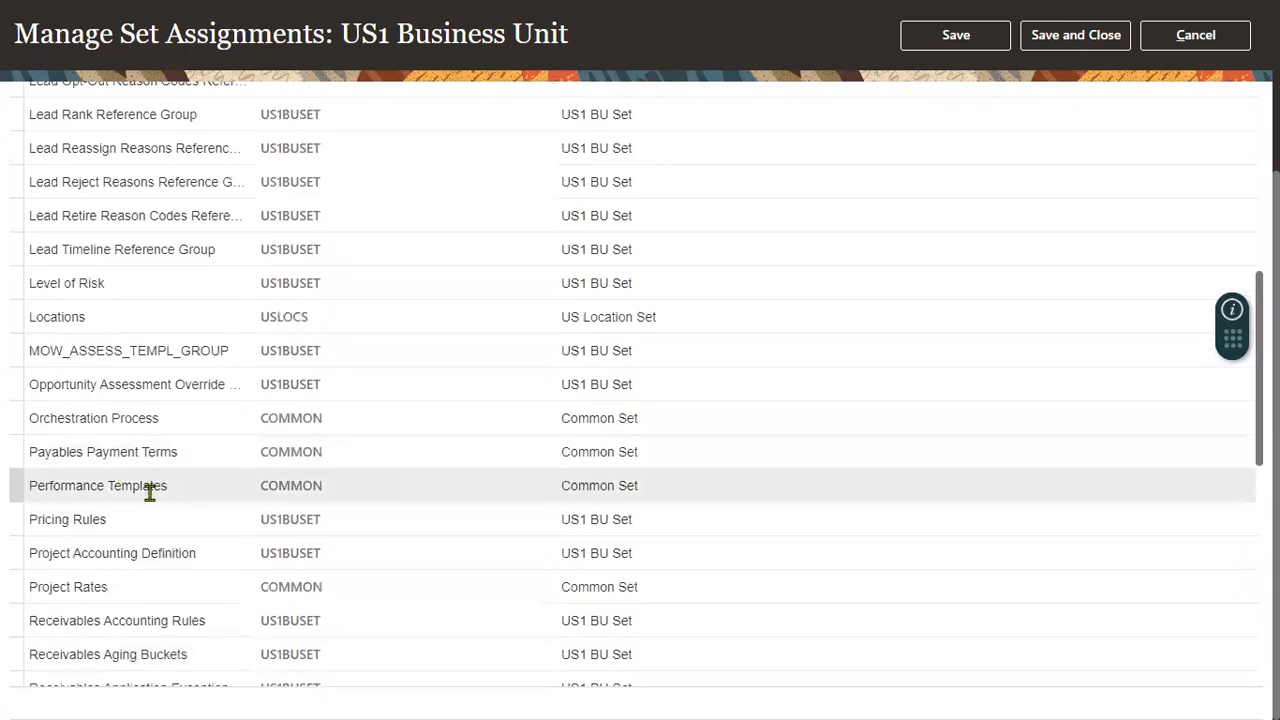
mouse_move(158, 456)
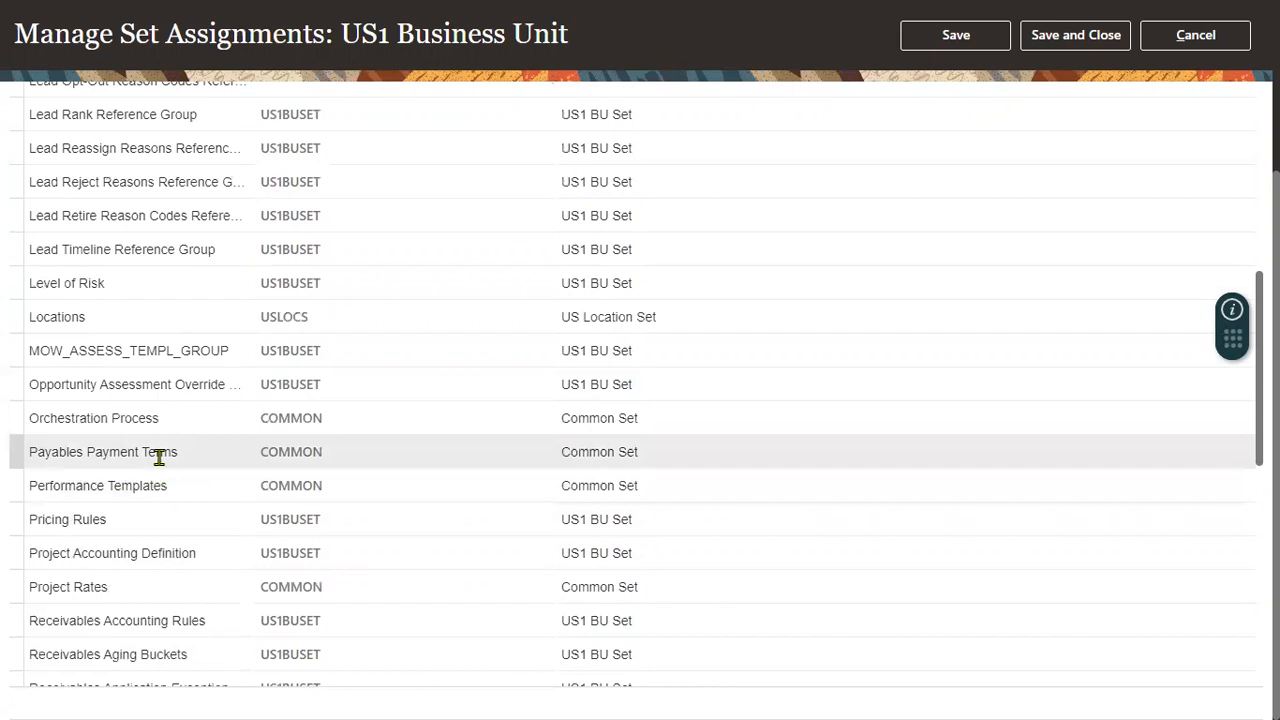
scroll("down", 3)
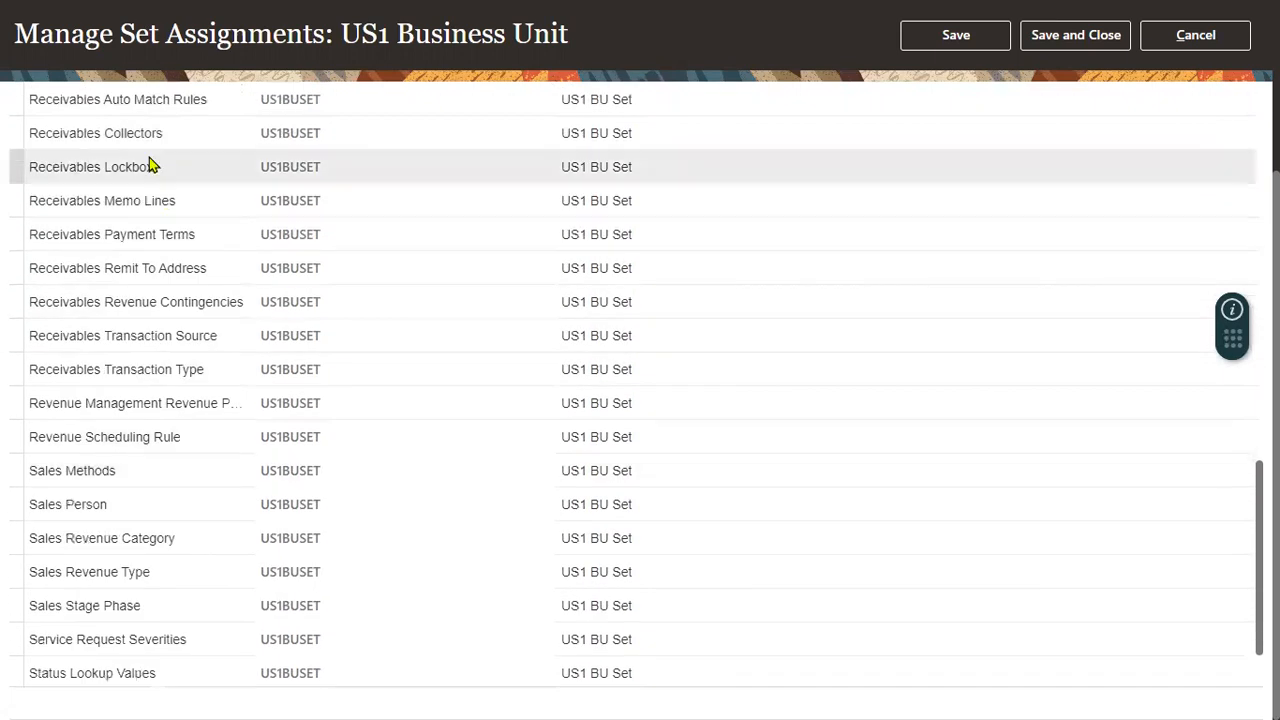
mouse_move(155, 268)
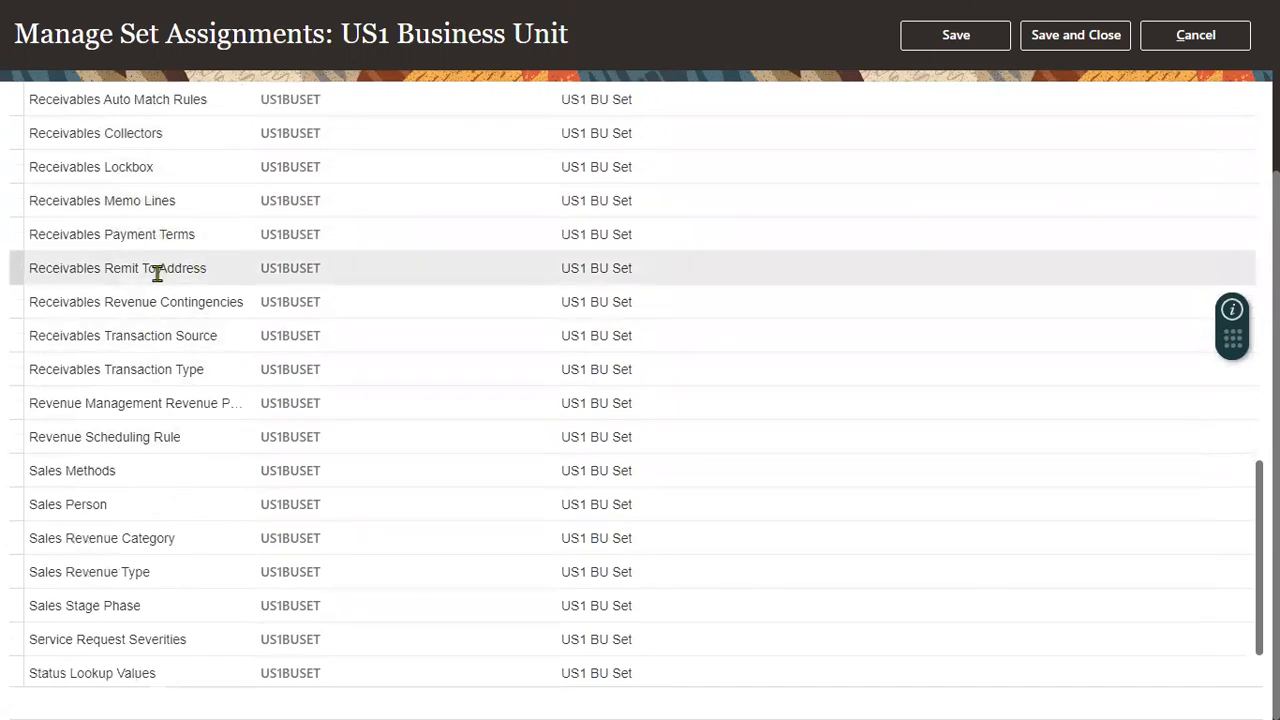
mouse_move(196, 336)
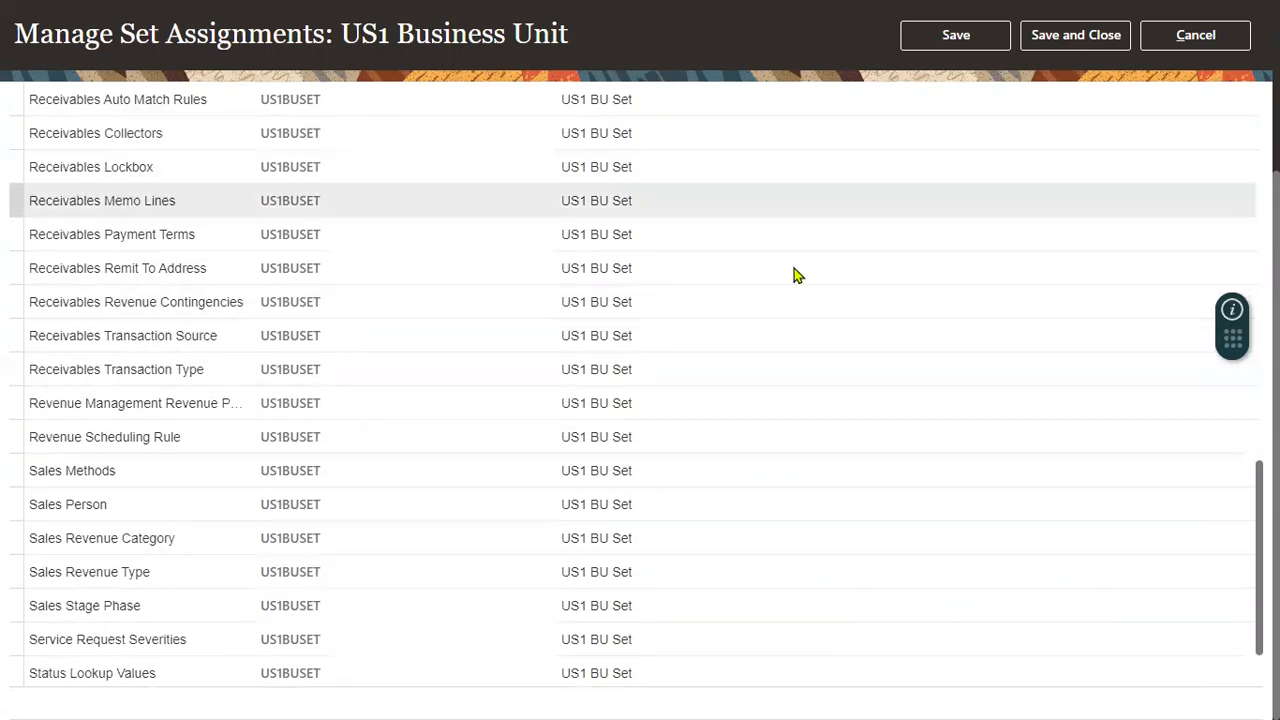
mouse_move(1104, 52)
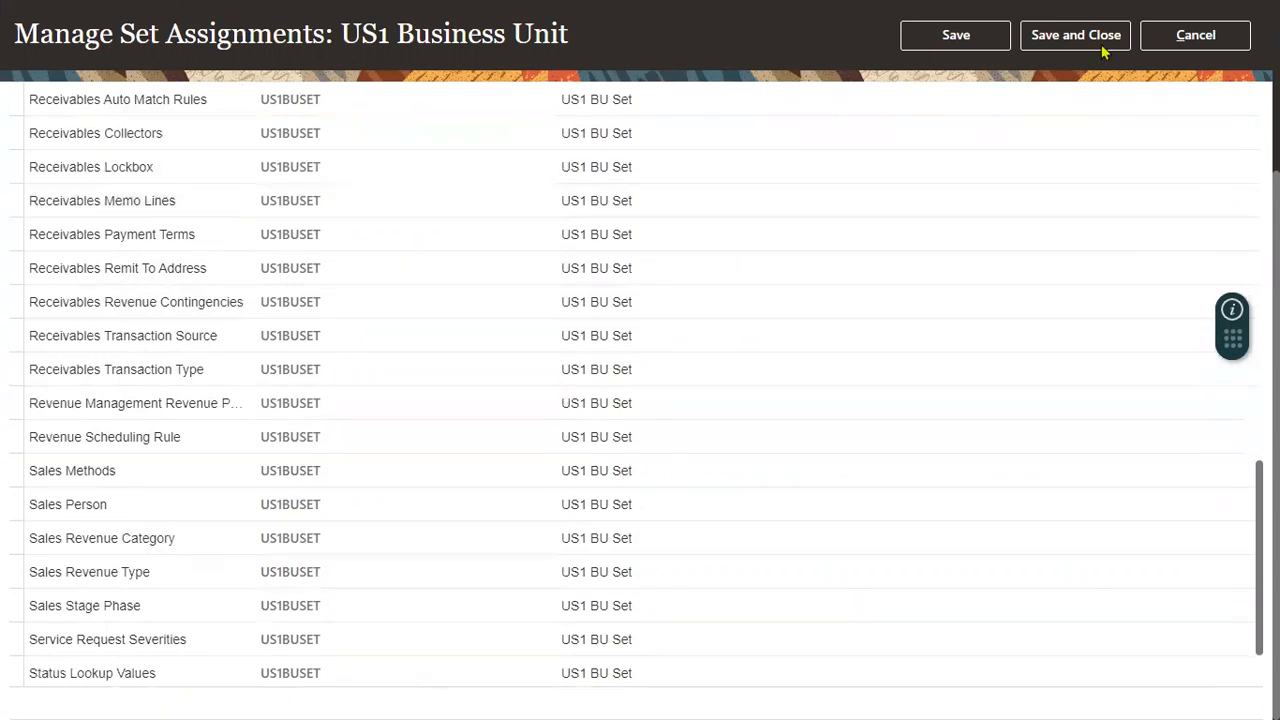